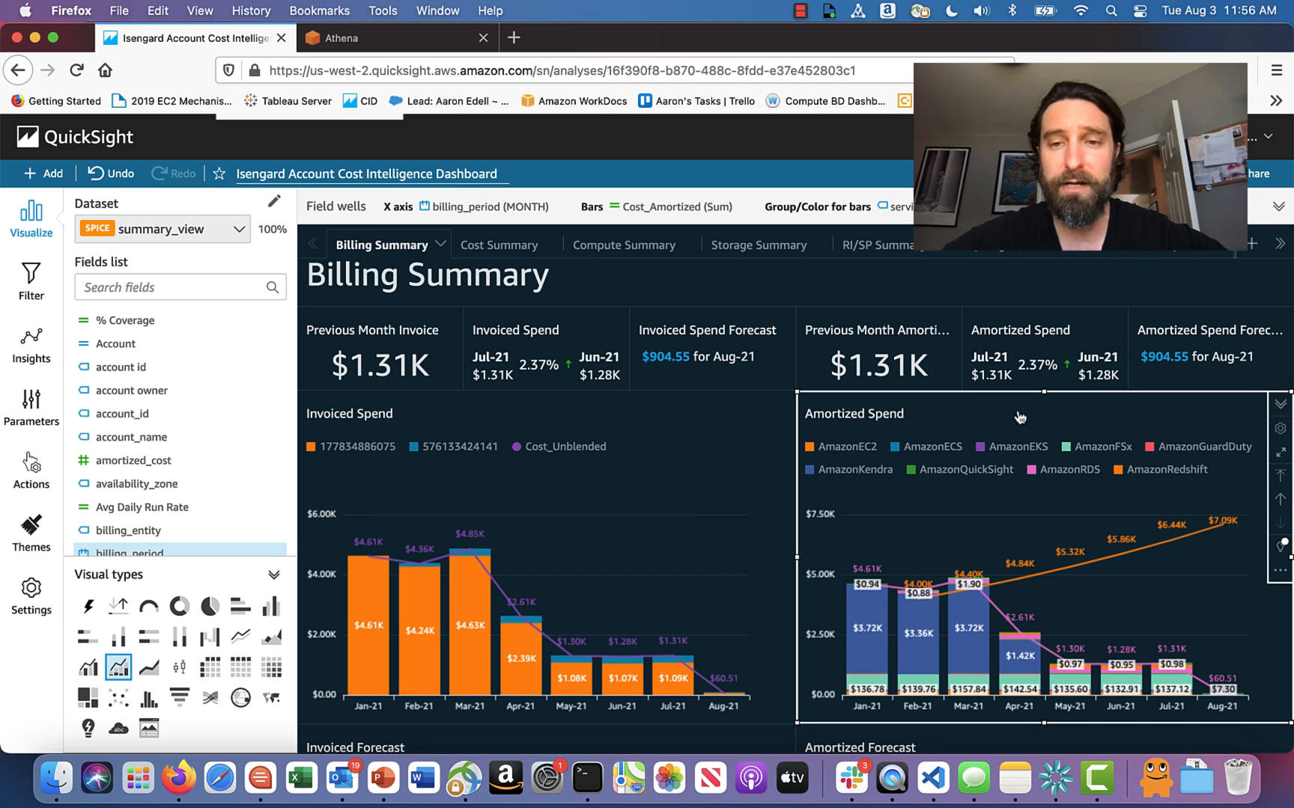
{"action": "mouse_move", "coordinate": [232, 391]}
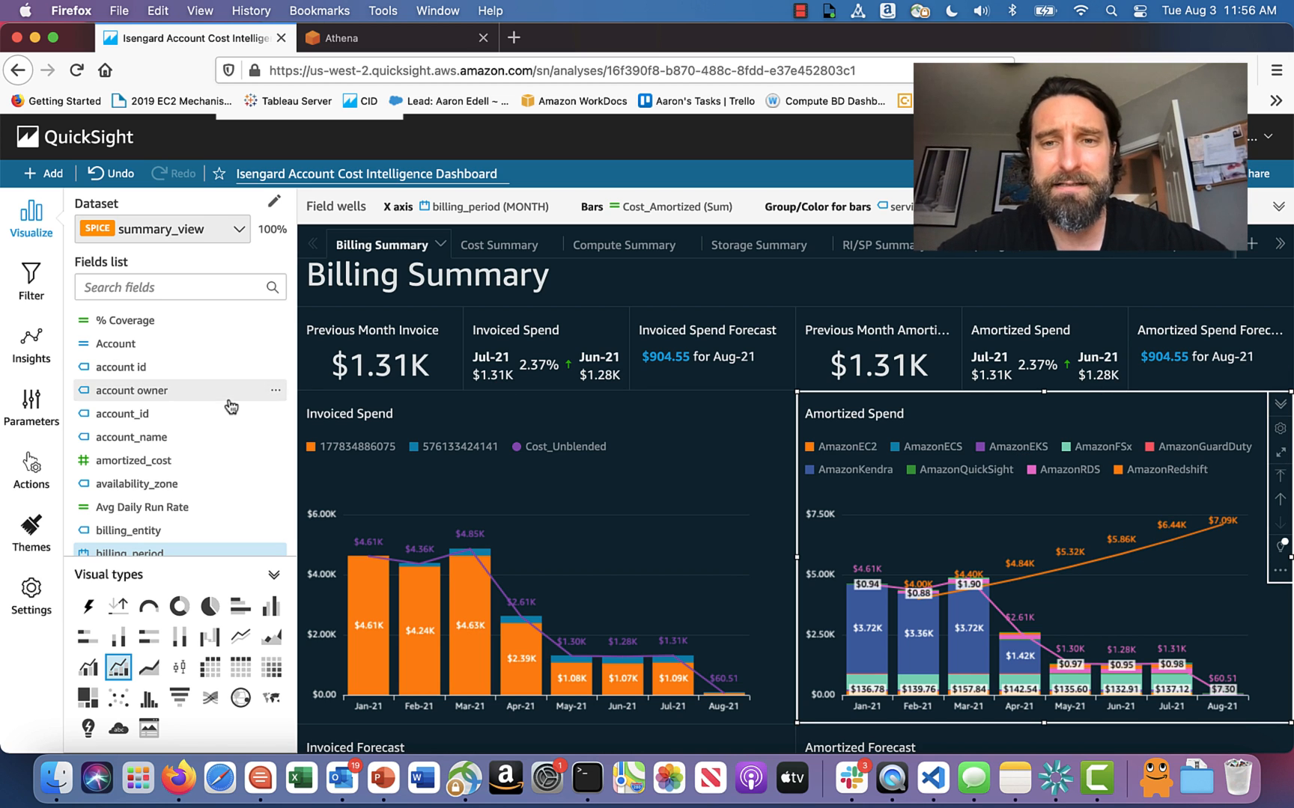
- Scroll through the thisaccountcur table's columns down to the nine views, including summary_view
{"action": "scroll", "scroll_direction": "down", "scroll_amount": 3}
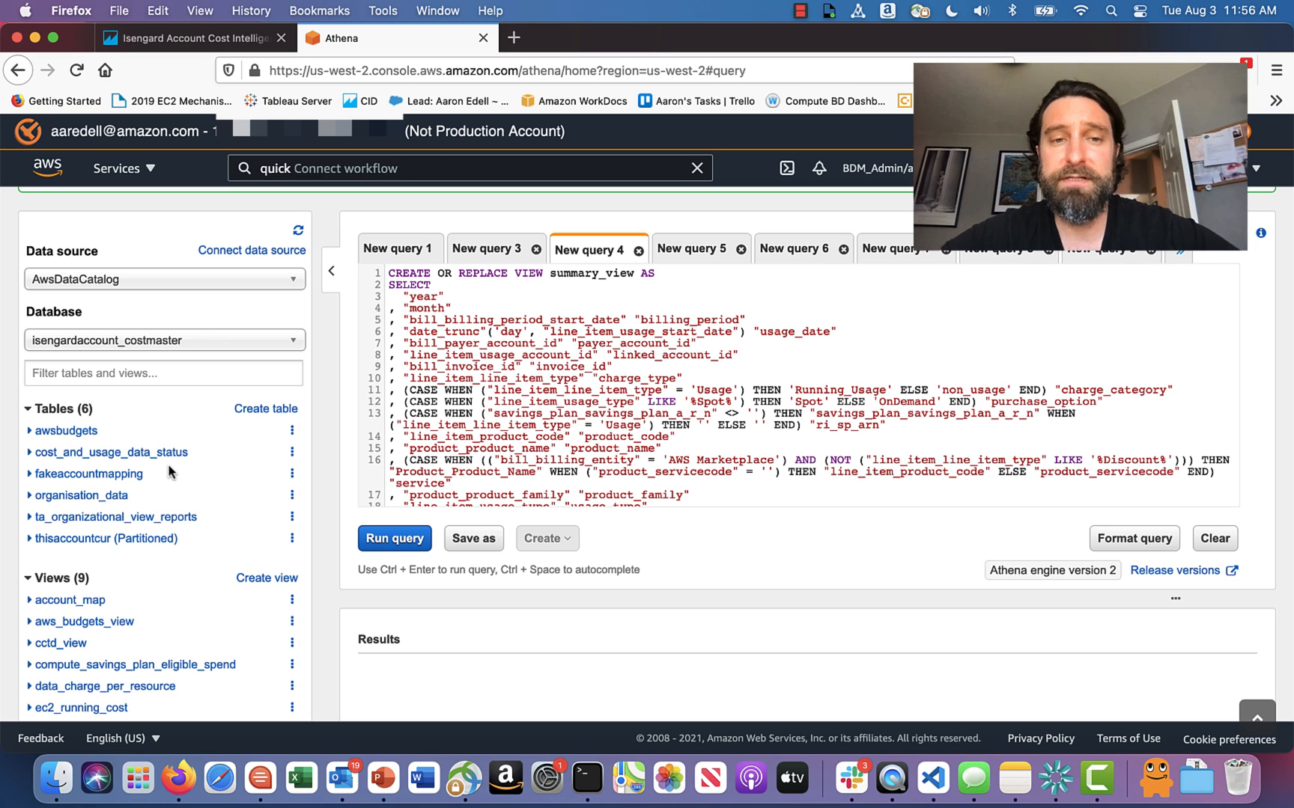
{"action": "mouse_move", "coordinate": [47, 557]}
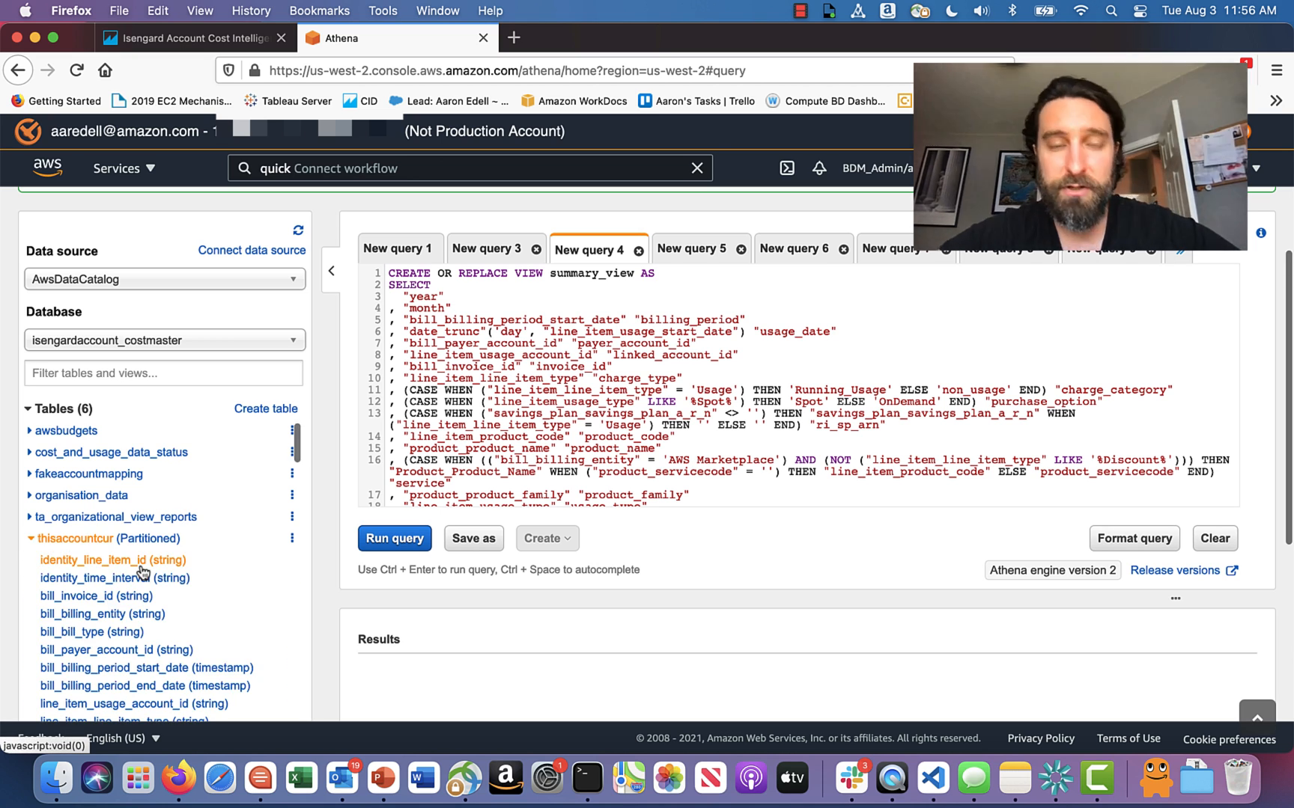
{"action": "scroll", "scroll_direction": "down", "scroll_amount": 3}
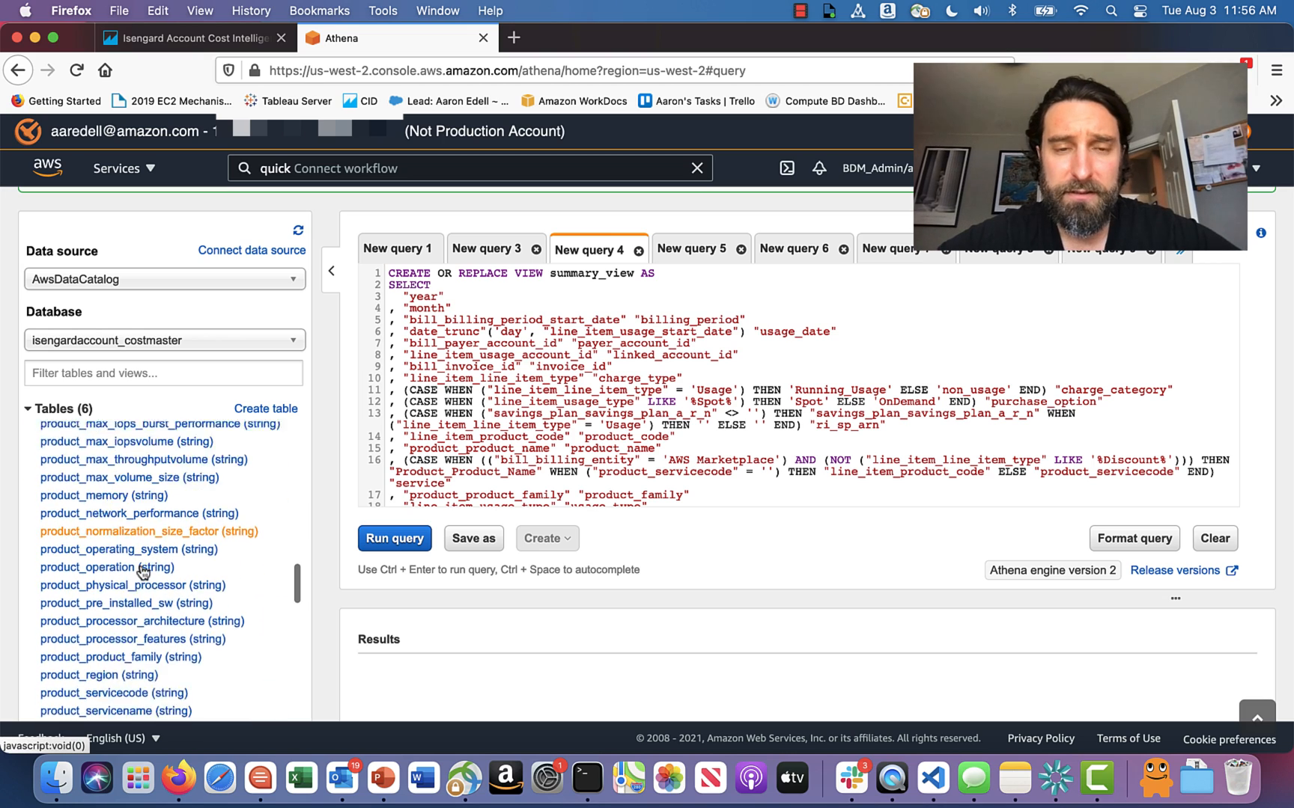
{"action": "scroll", "scroll_direction": "down", "scroll_amount": 3}
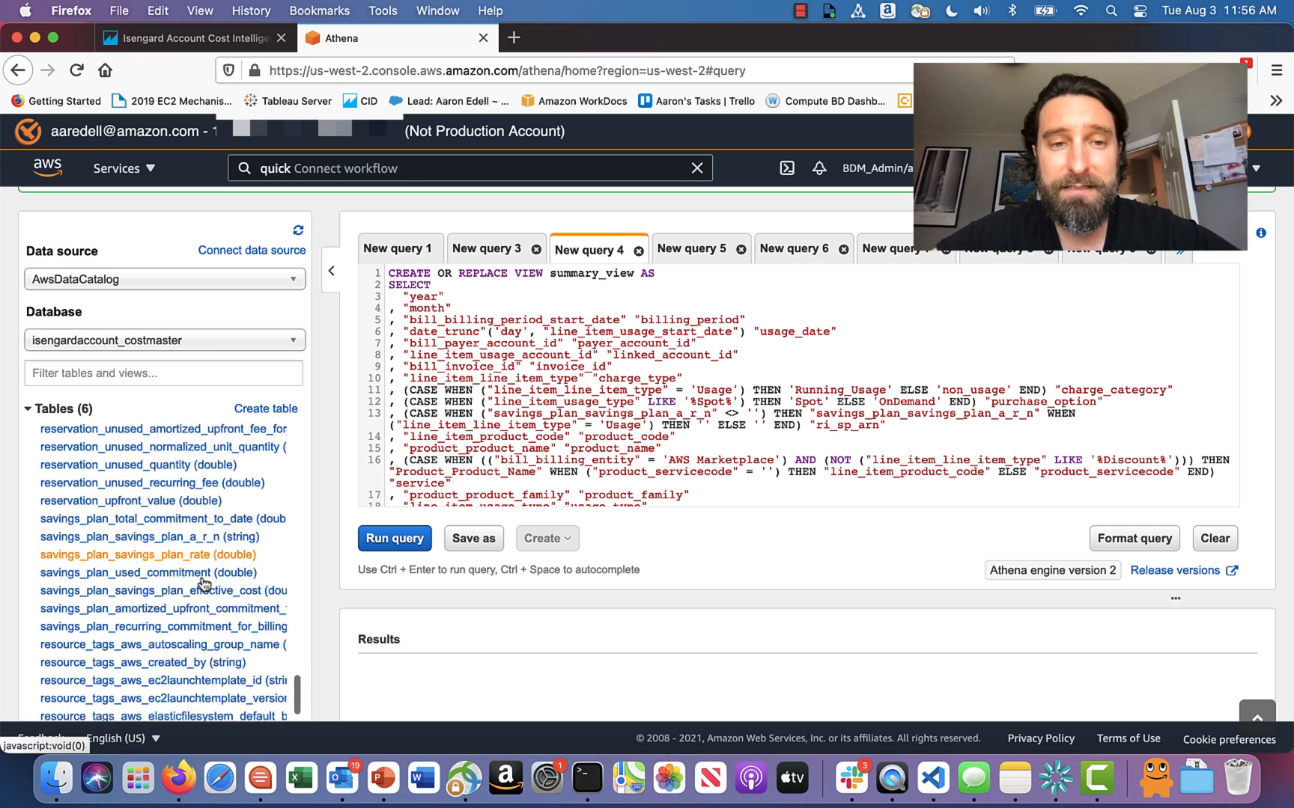
{"action": "scroll", "scroll_direction": "down", "scroll_amount": 3}
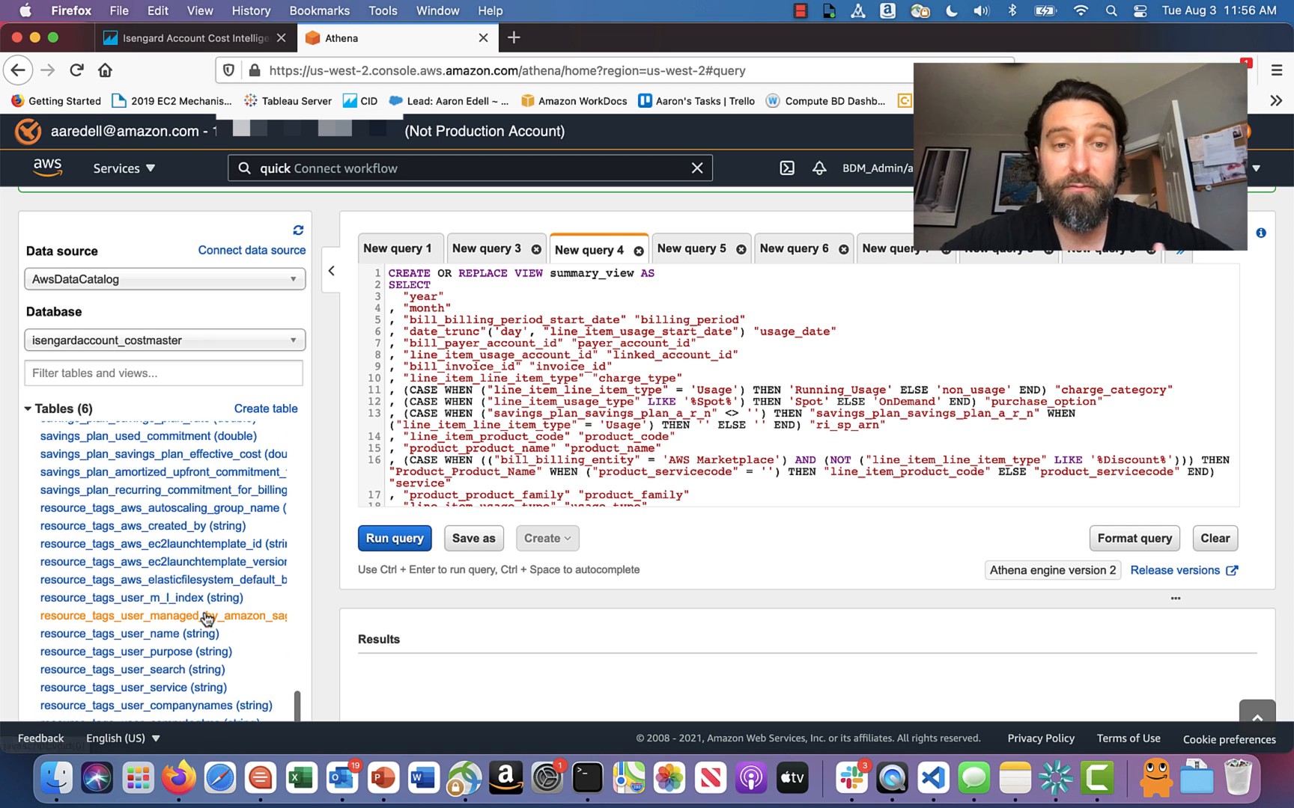
{"action": "mouse_move", "coordinate": [261, 635]}
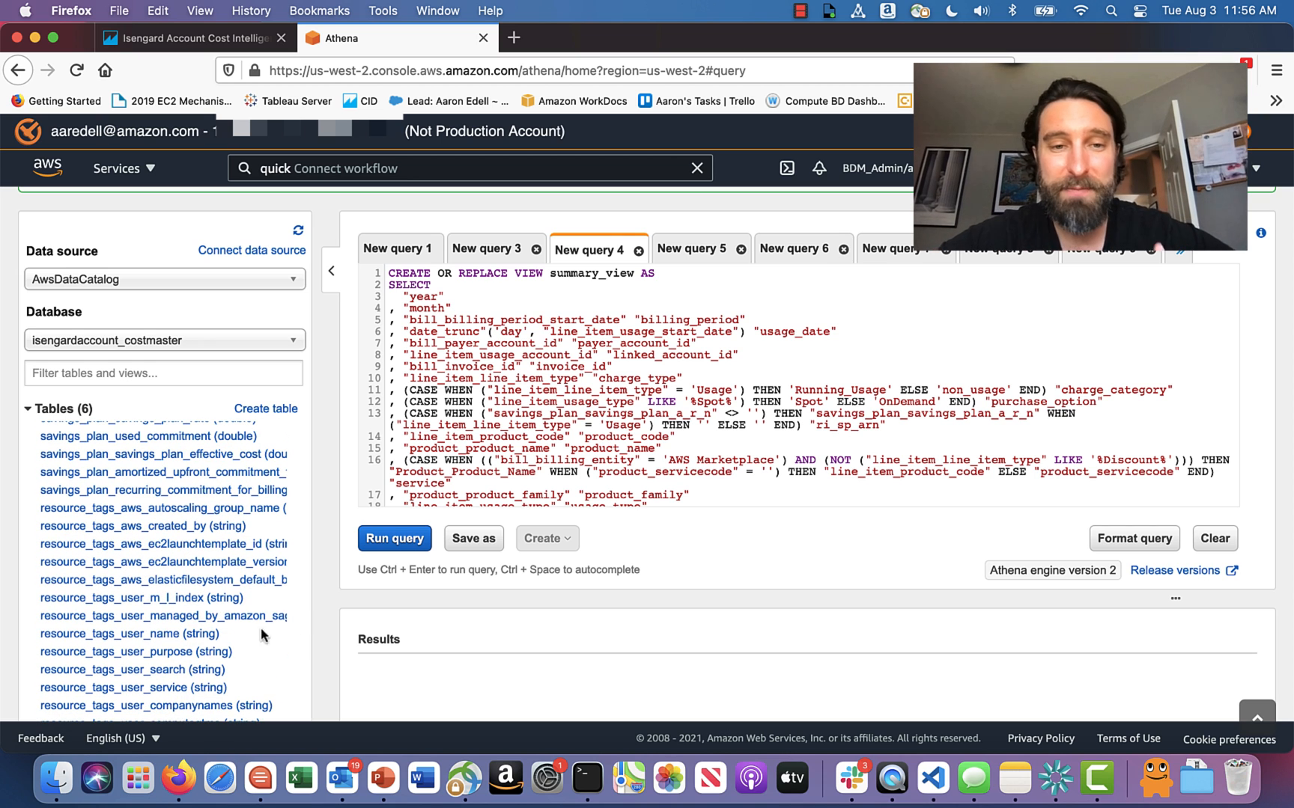
{"action": "mouse_move", "coordinate": [152, 651]}
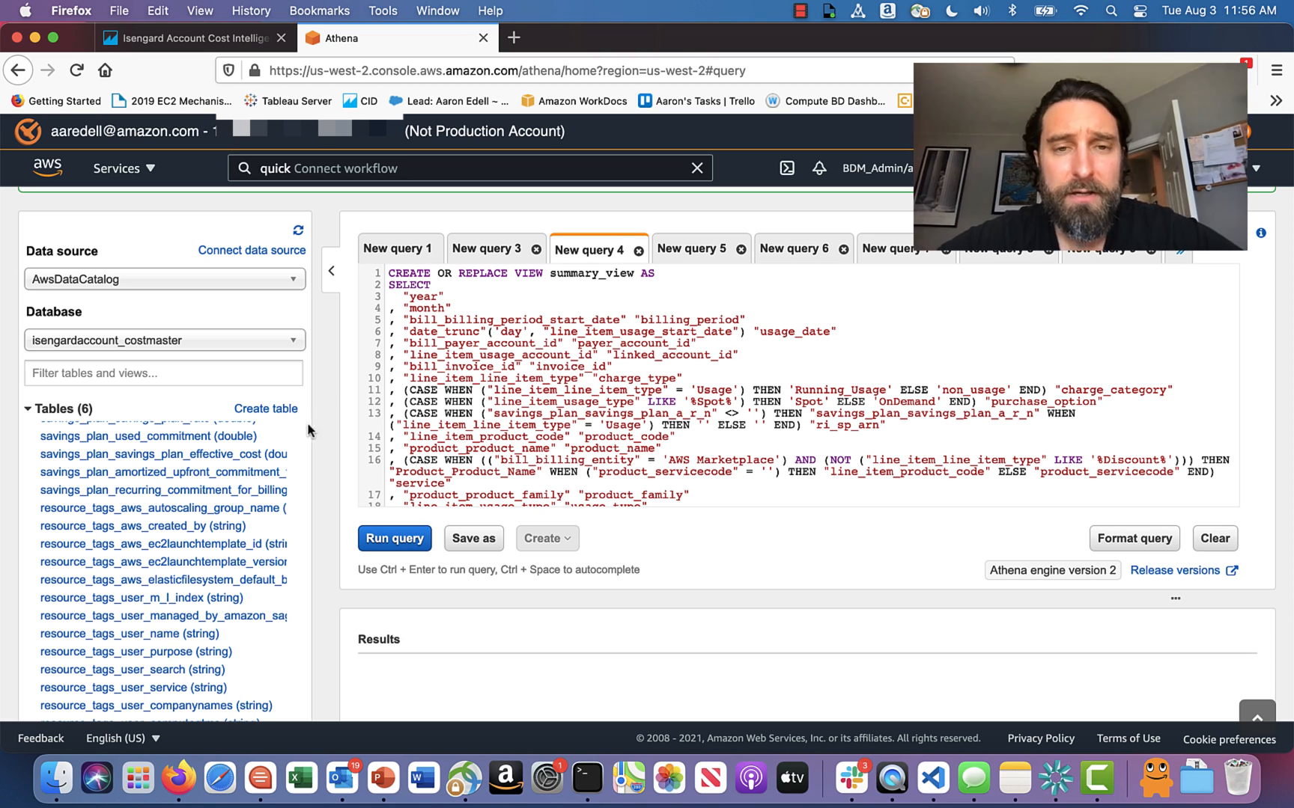
{"action": "scroll", "scroll_direction": "down", "scroll_amount": 3}
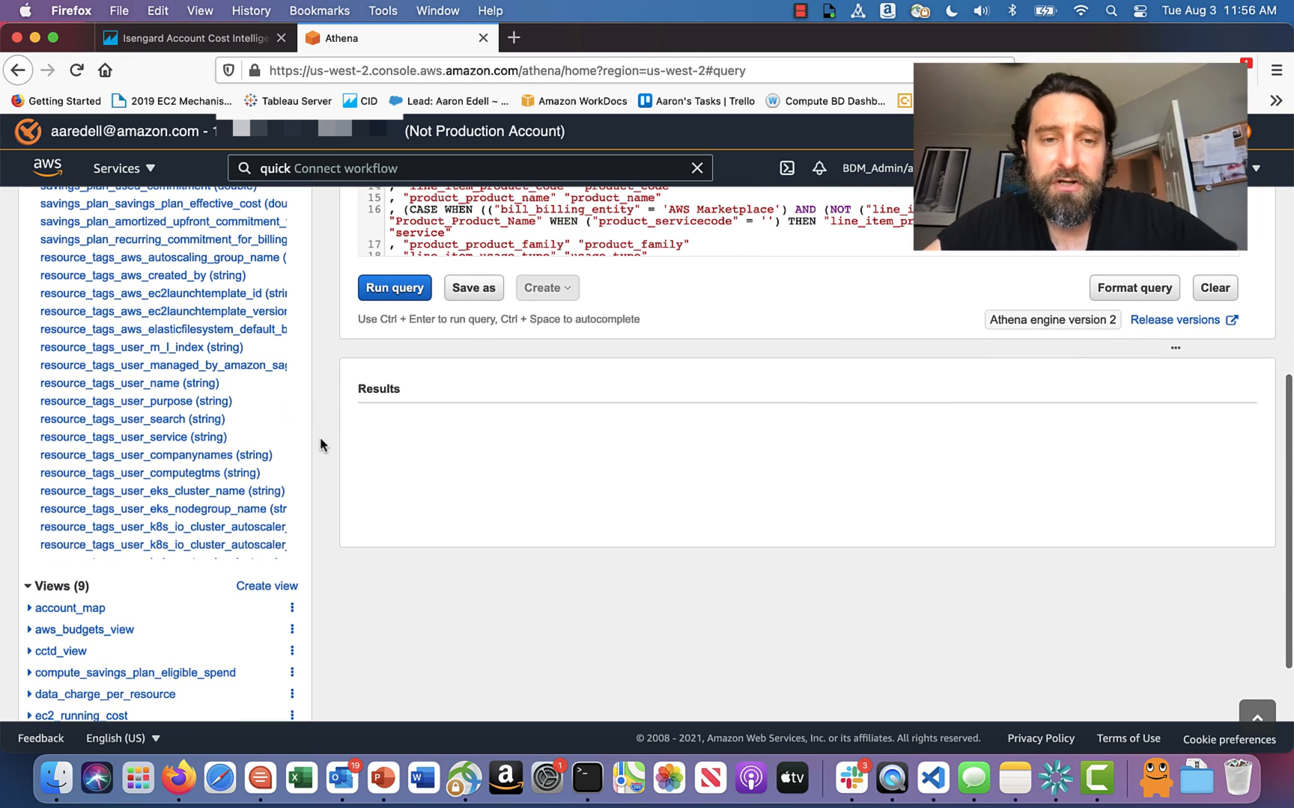
{"action": "scroll", "scroll_direction": "down", "scroll_amount": 3}
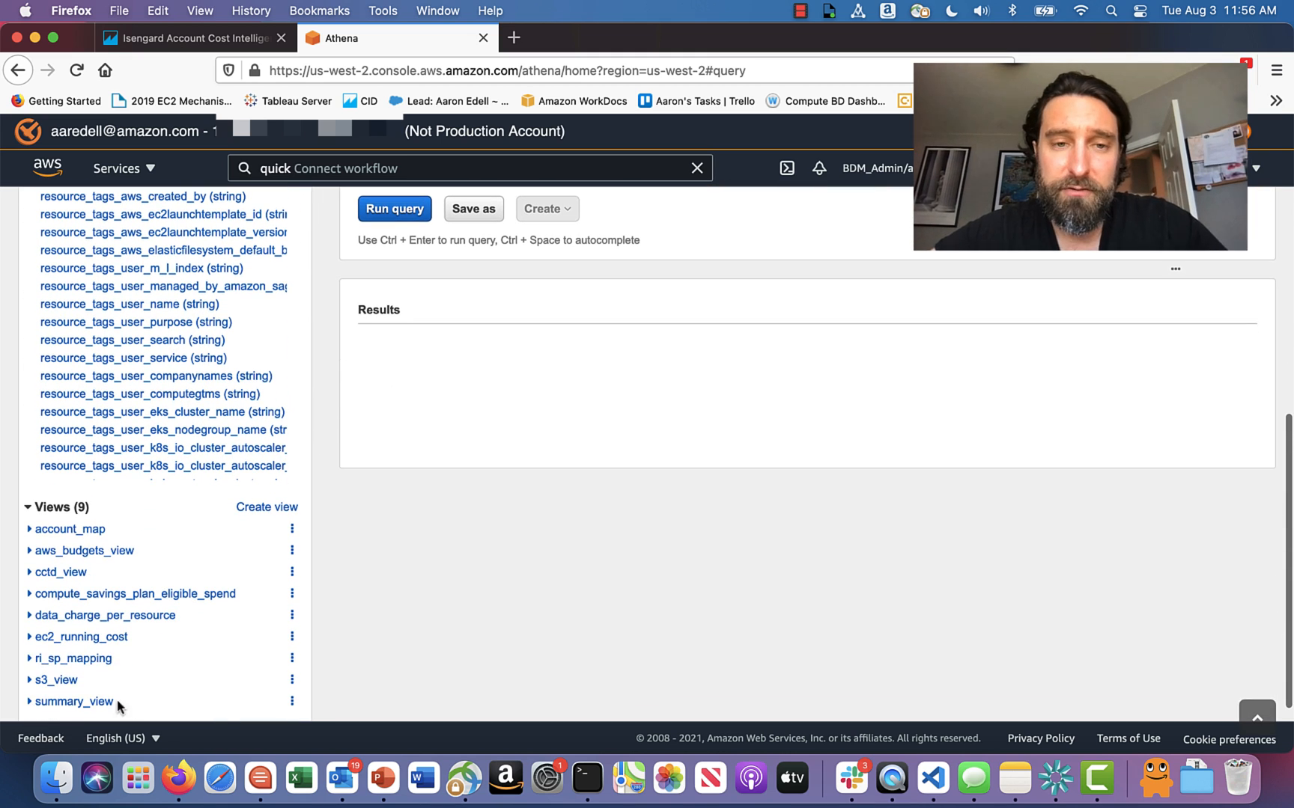
- Open the summary_view definition and add resource_tags_user_name aliased as tag_user_name
{"action": "left_click", "coordinate": [292, 702]}
{"action": "type", "text": ", \"resource_tags_user_name\" \""}
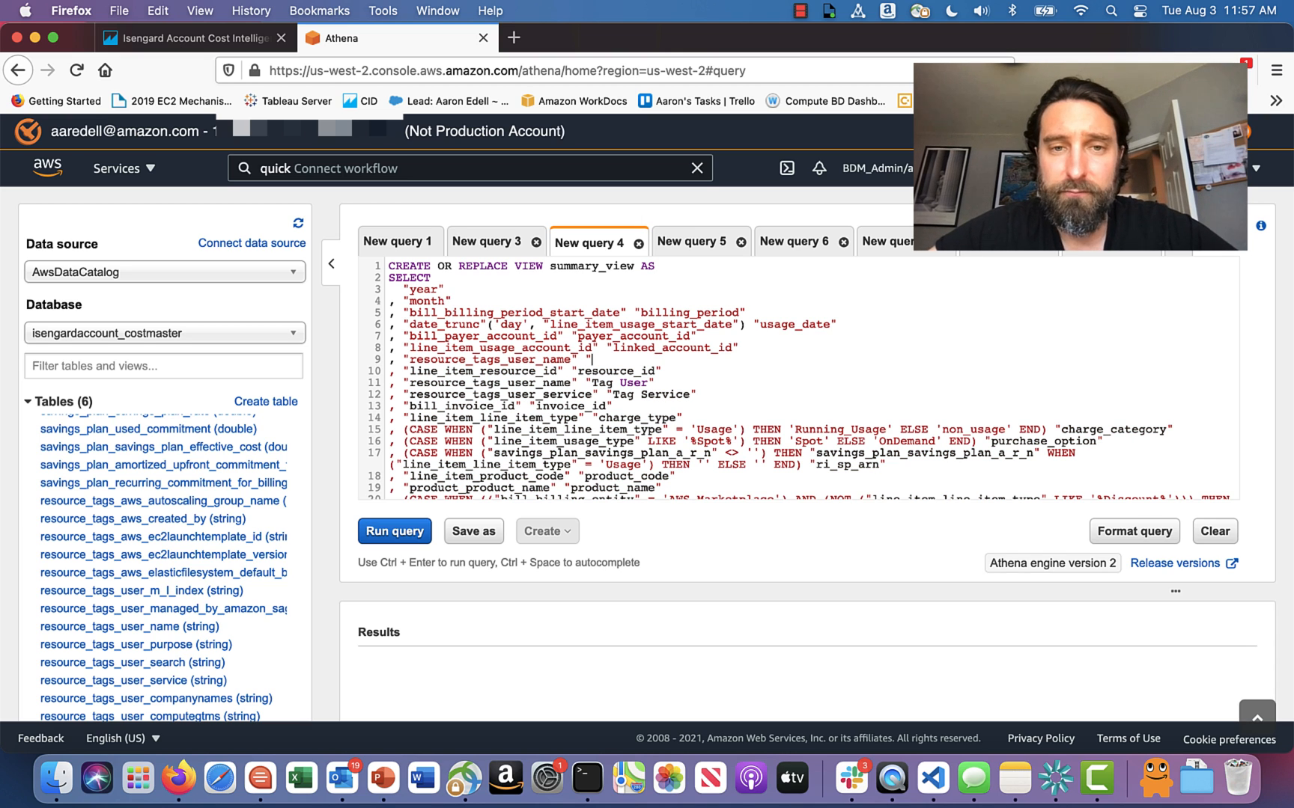
{"action": "type", "text": "tag_"}
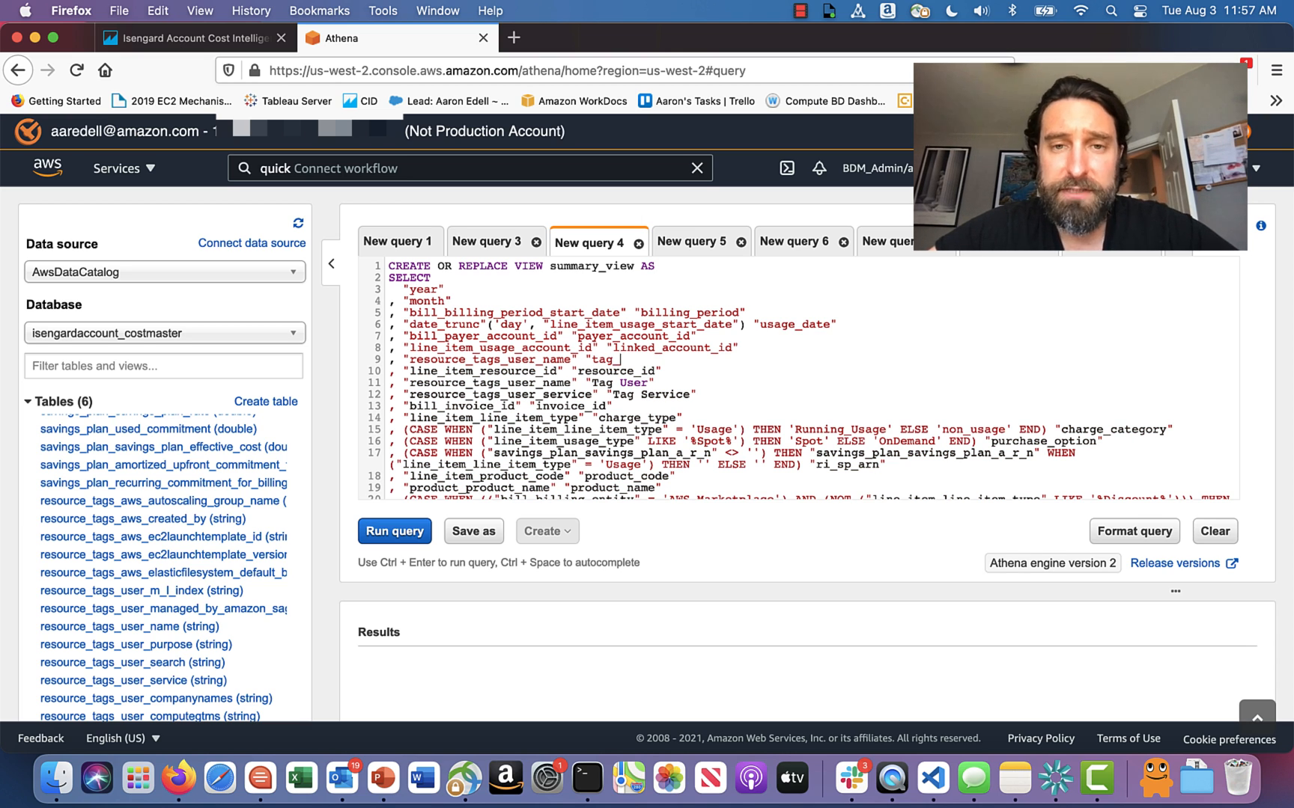
{"action": "type", "text": "user_name\""}
{"action": "type", "text": ","}
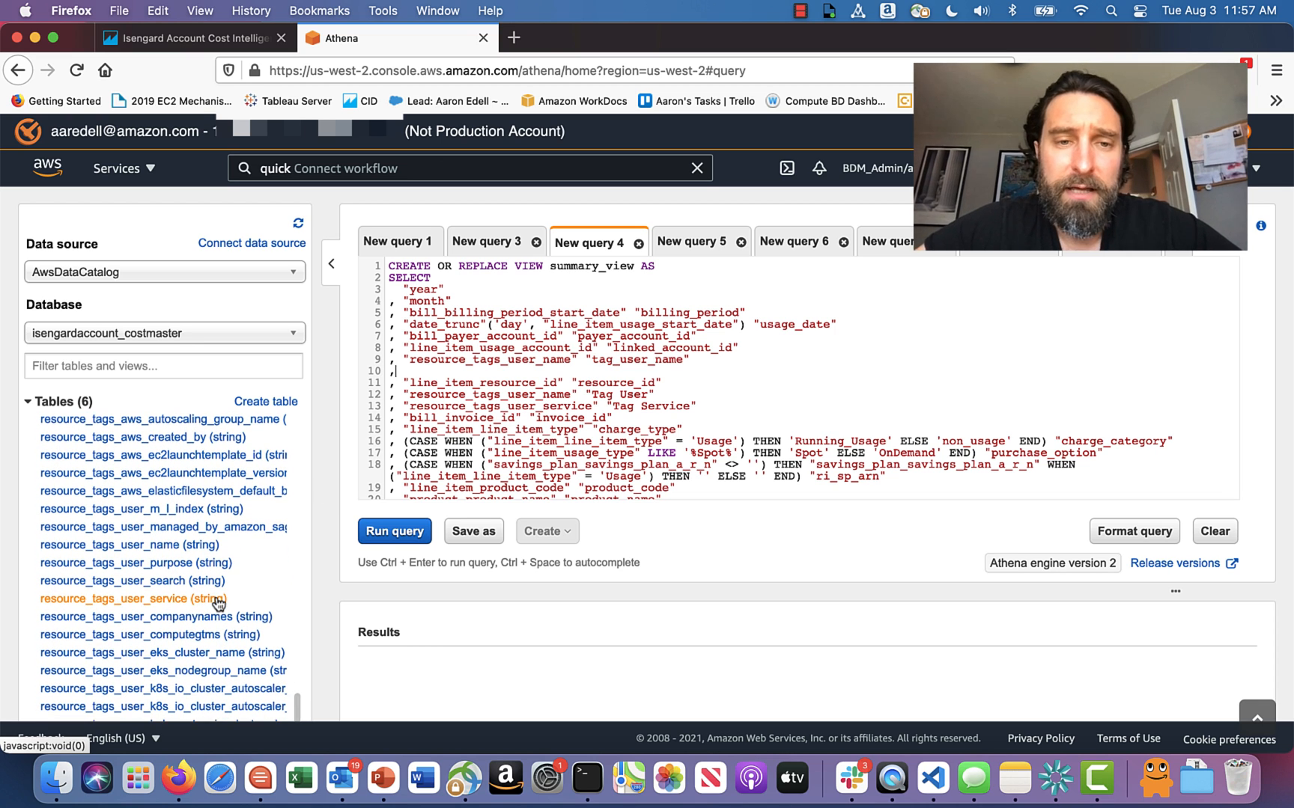
- Insert the cost_category_digital column into the query, aliased as cost_category_digital
{"action": "scroll", "scroll_direction": "down", "scroll_amount": 3}
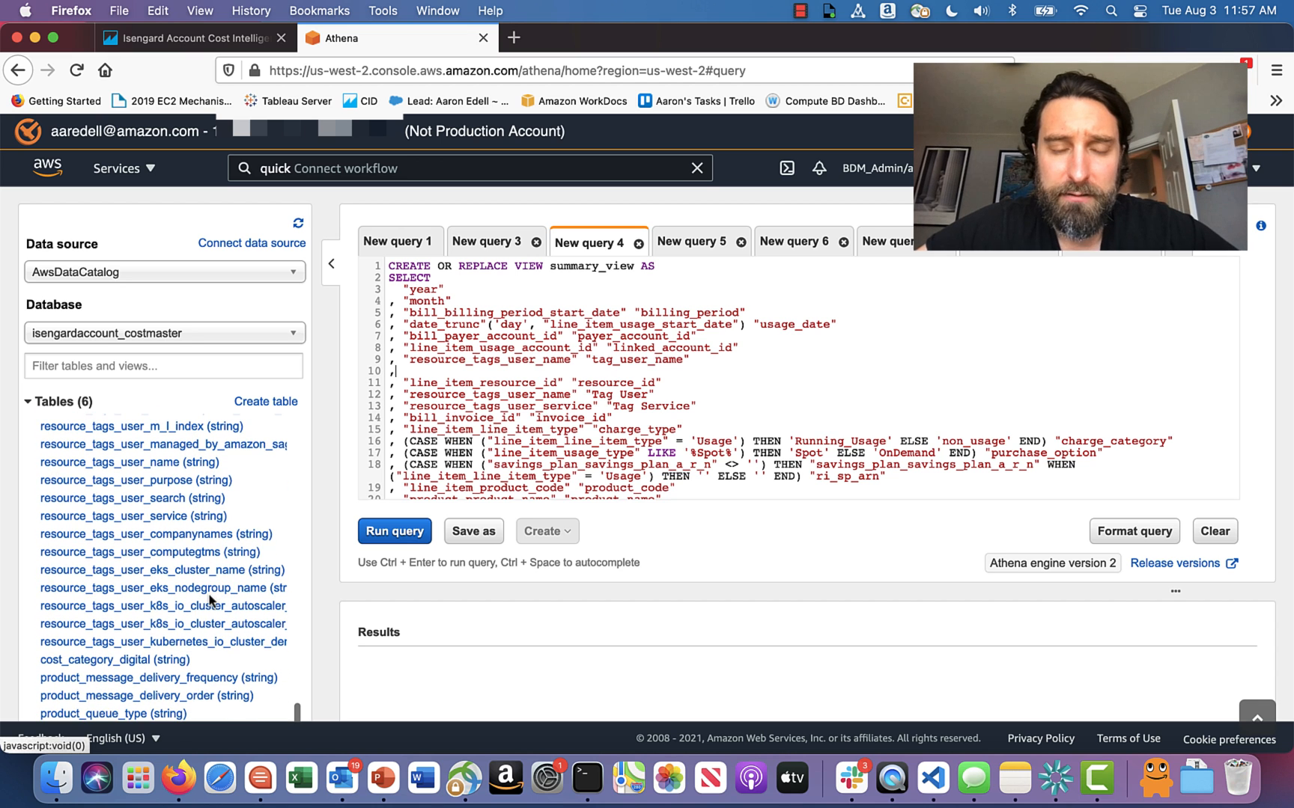
{"action": "scroll", "scroll_direction": "down", "scroll_amount": 3}
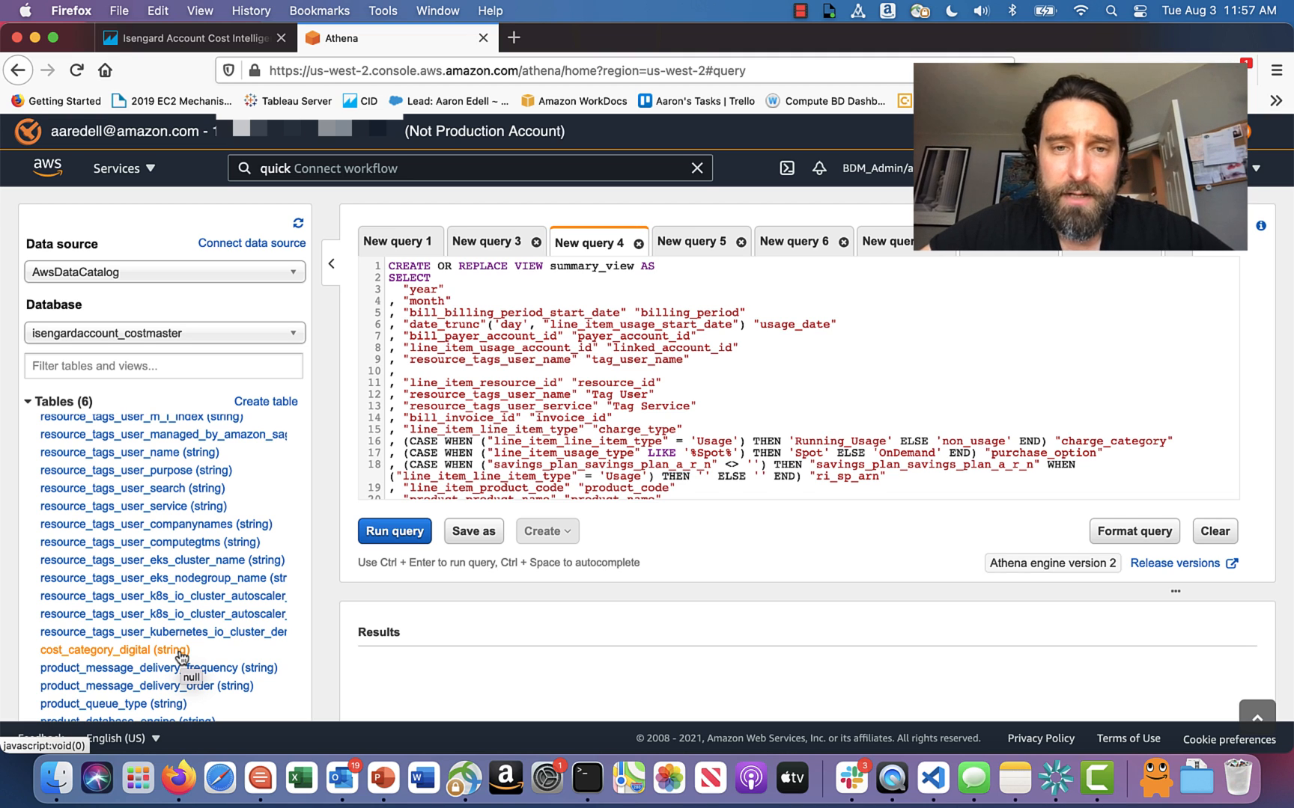
{"action": "left_click", "coordinate": [113, 649]}
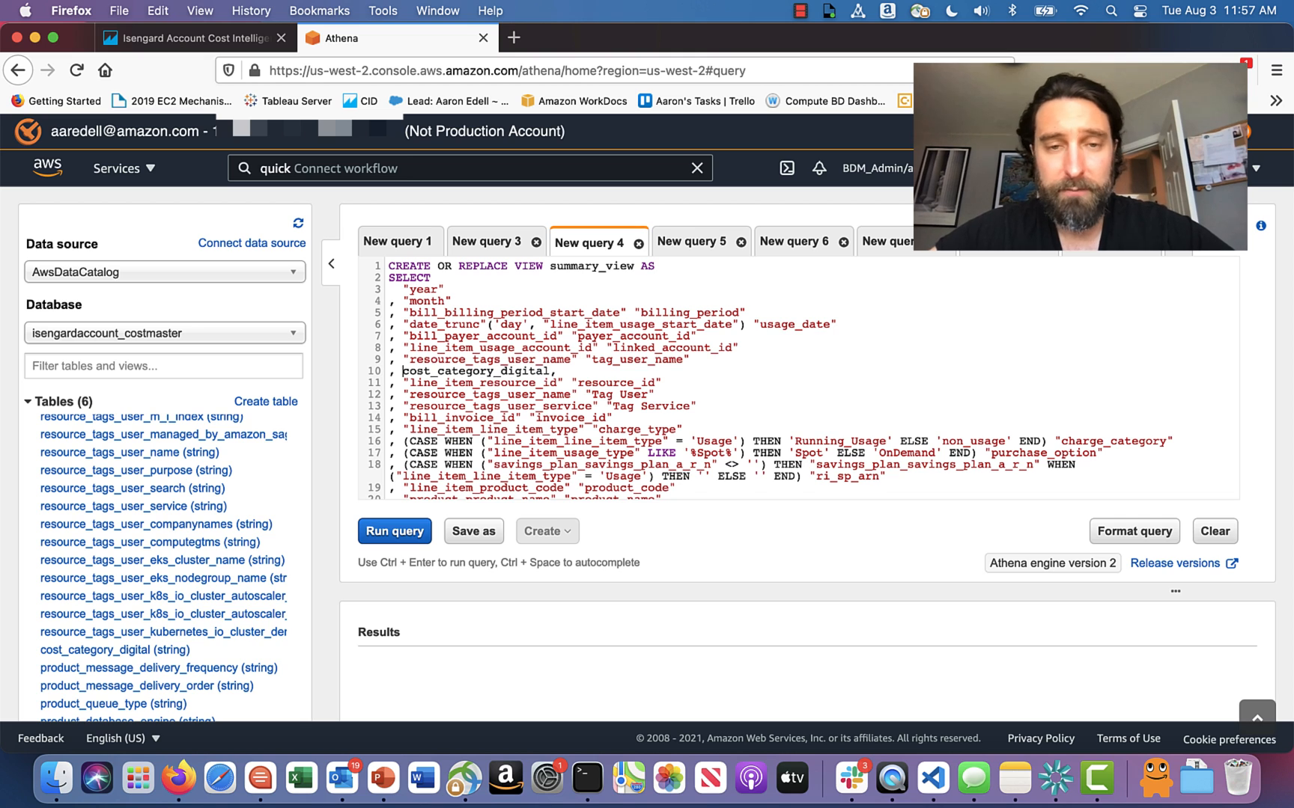
{"action": "type", "text": "\""}
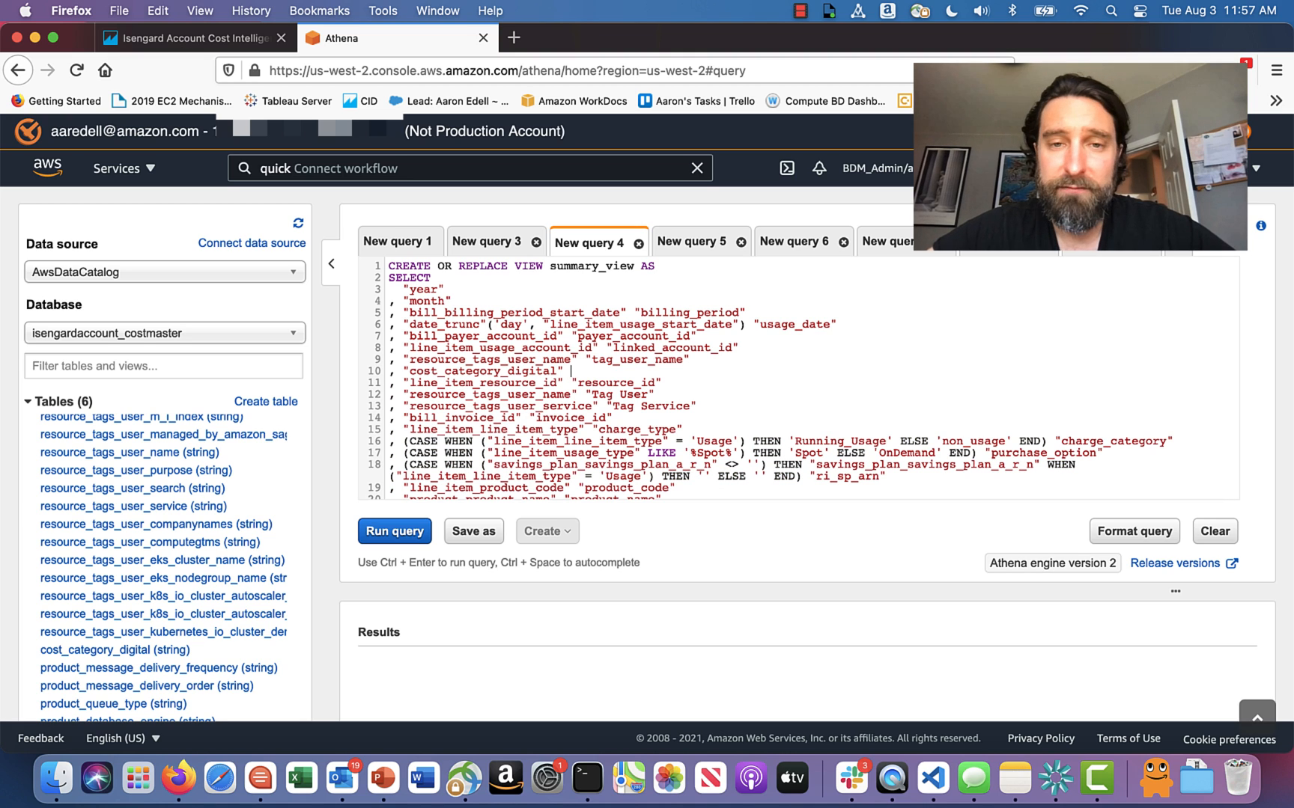
{"action": "type", "text": "\"cost_"}
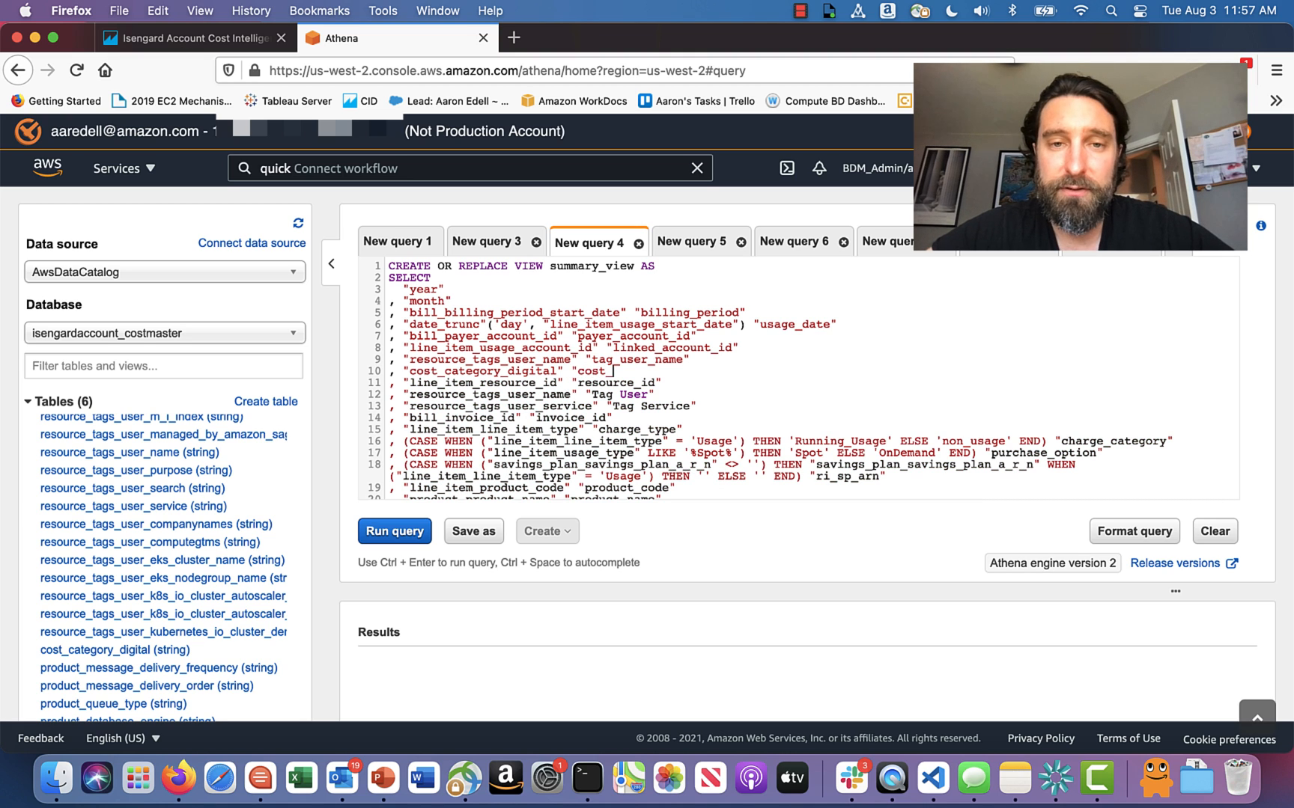
{"action": "type", "text": "category_digital\""}
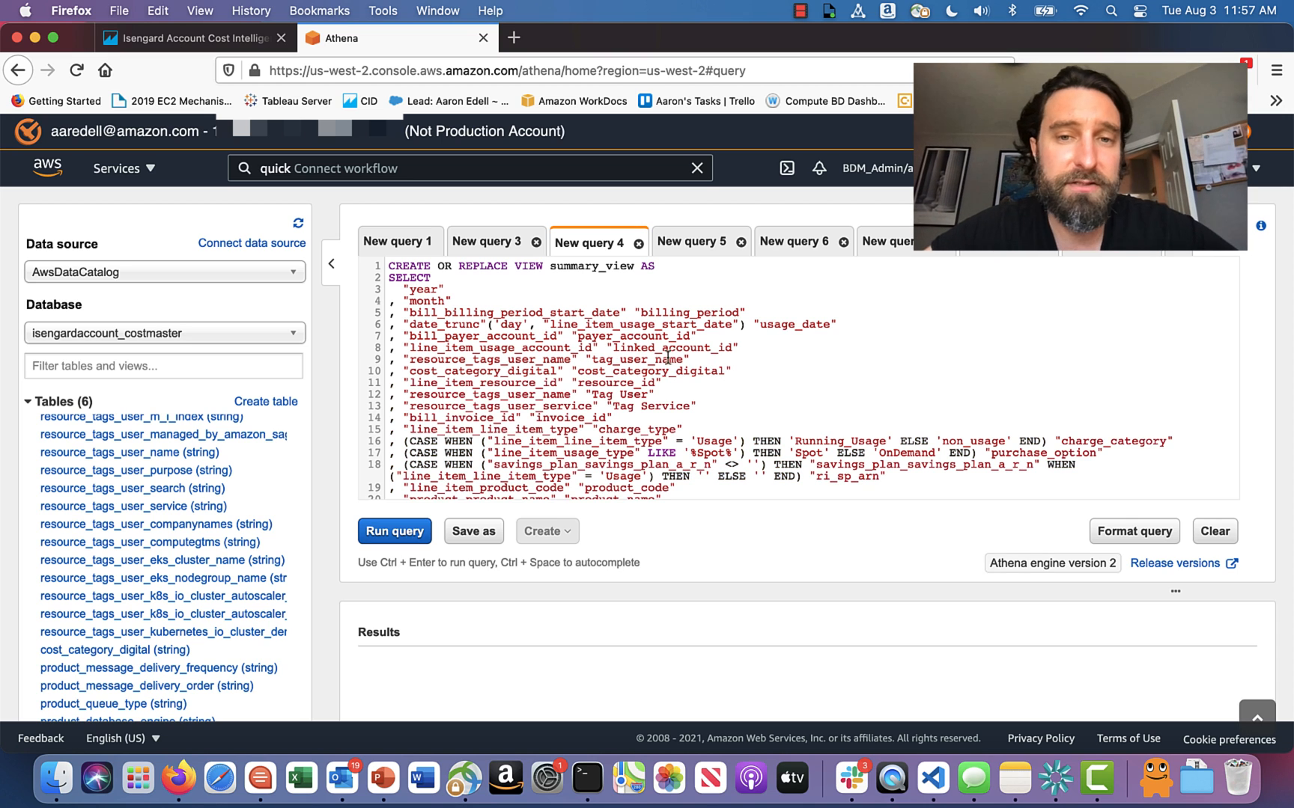
- Extend the GROUP BY list to column 38 and run the updated summary_view query
{"action": "scroll", "scroll_direction": "down", "scroll_amount": 3}
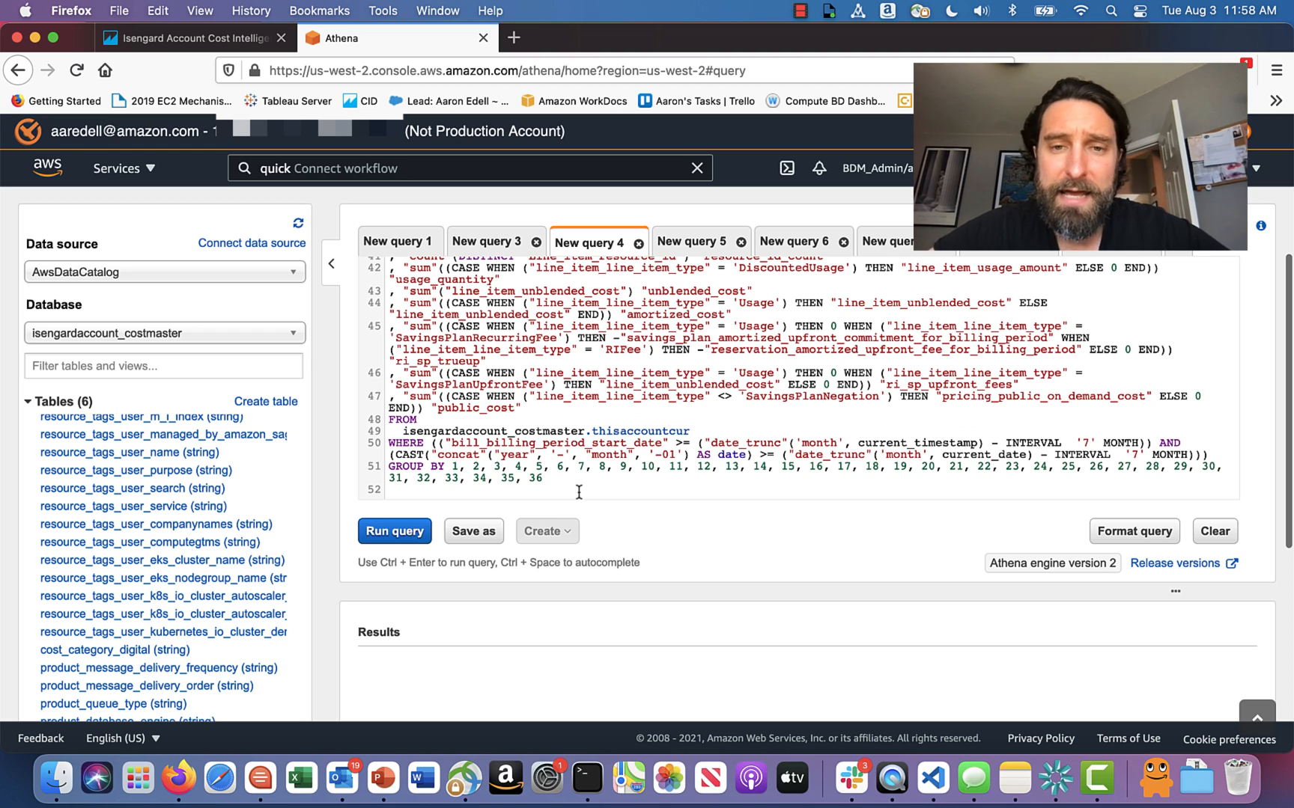
{"action": "type", "text": ","}
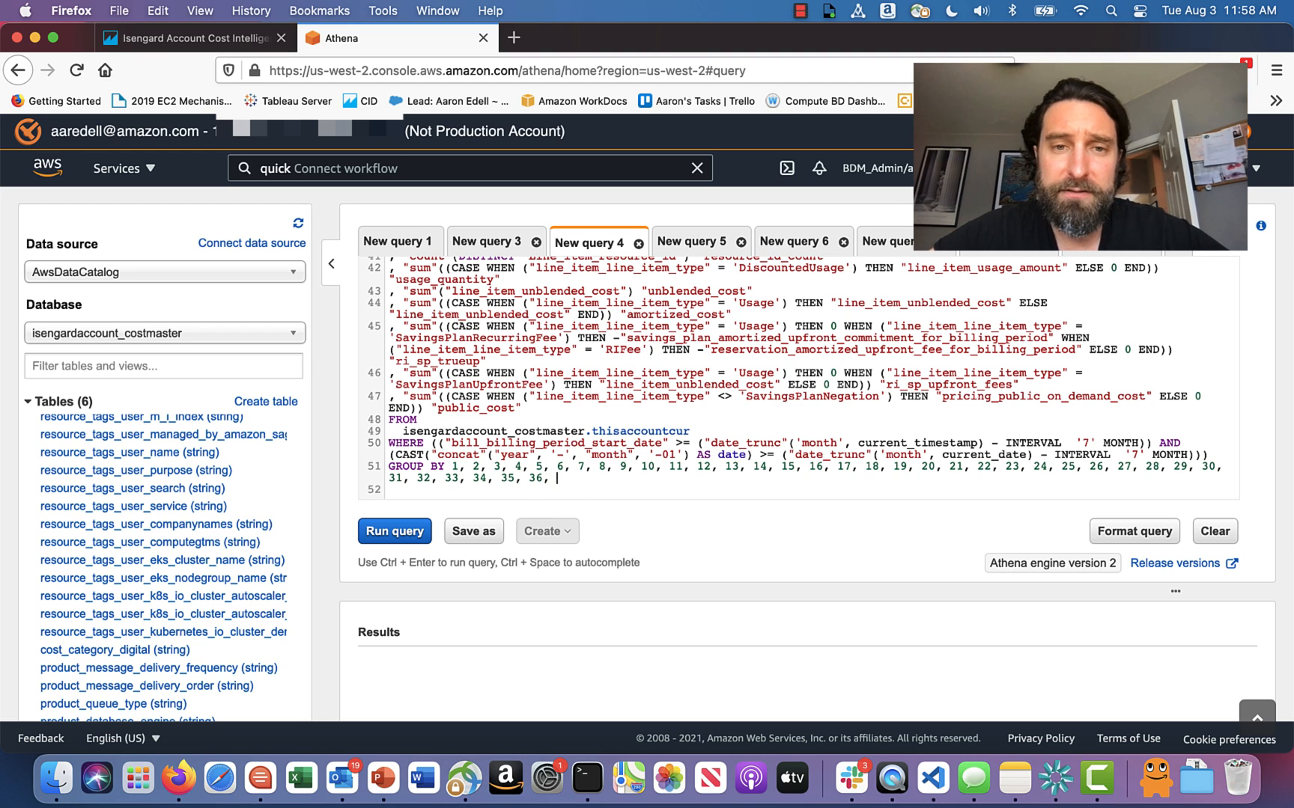
{"action": "type", "text": "37, 3"}
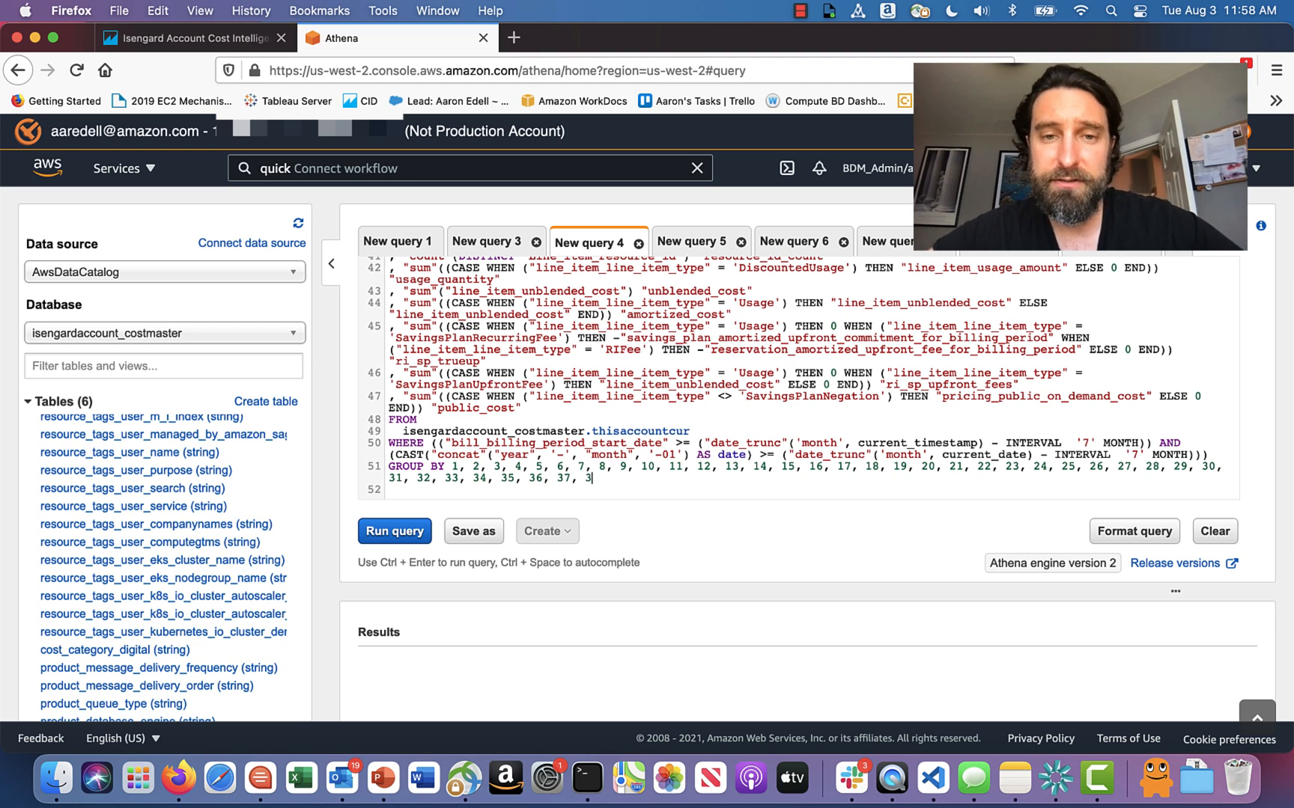
{"action": "left_click", "coordinate": [394, 531]}
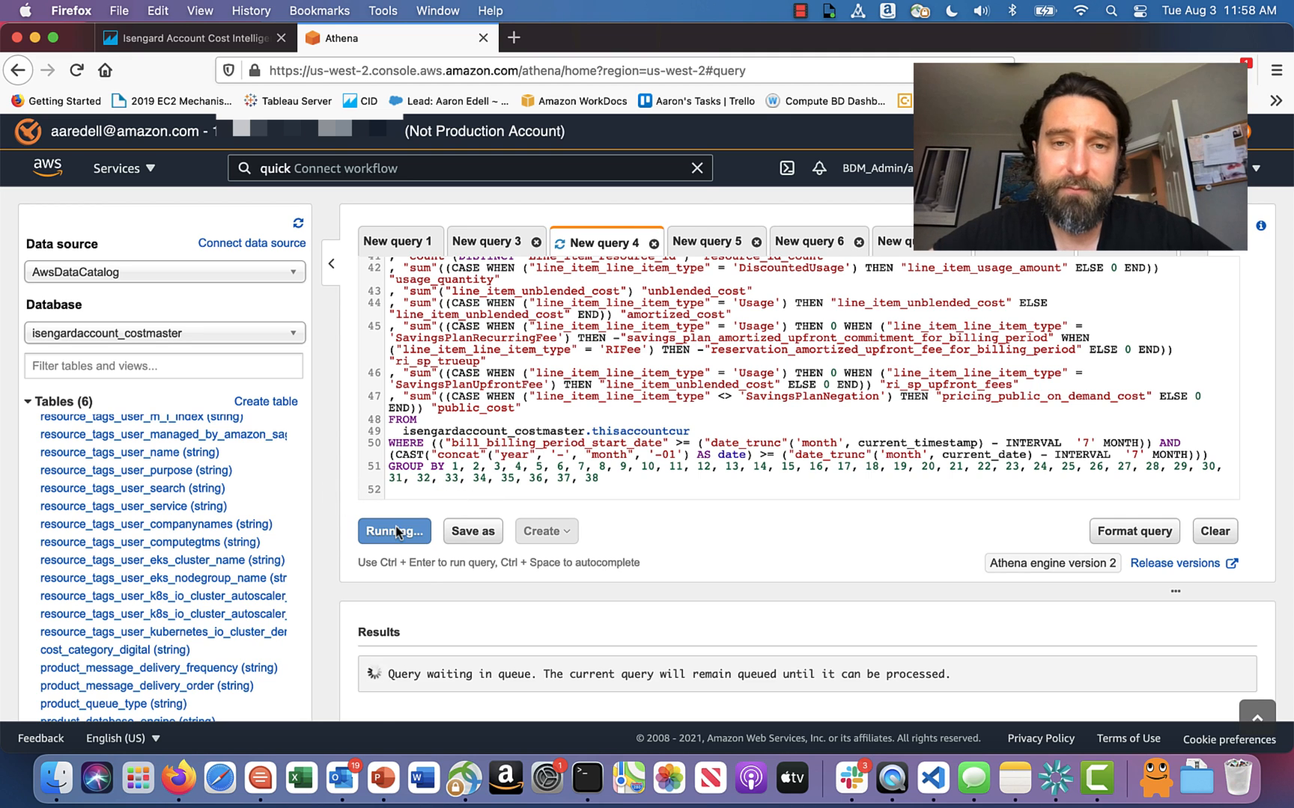
{"action": "left_click", "coordinate": [394, 531]}
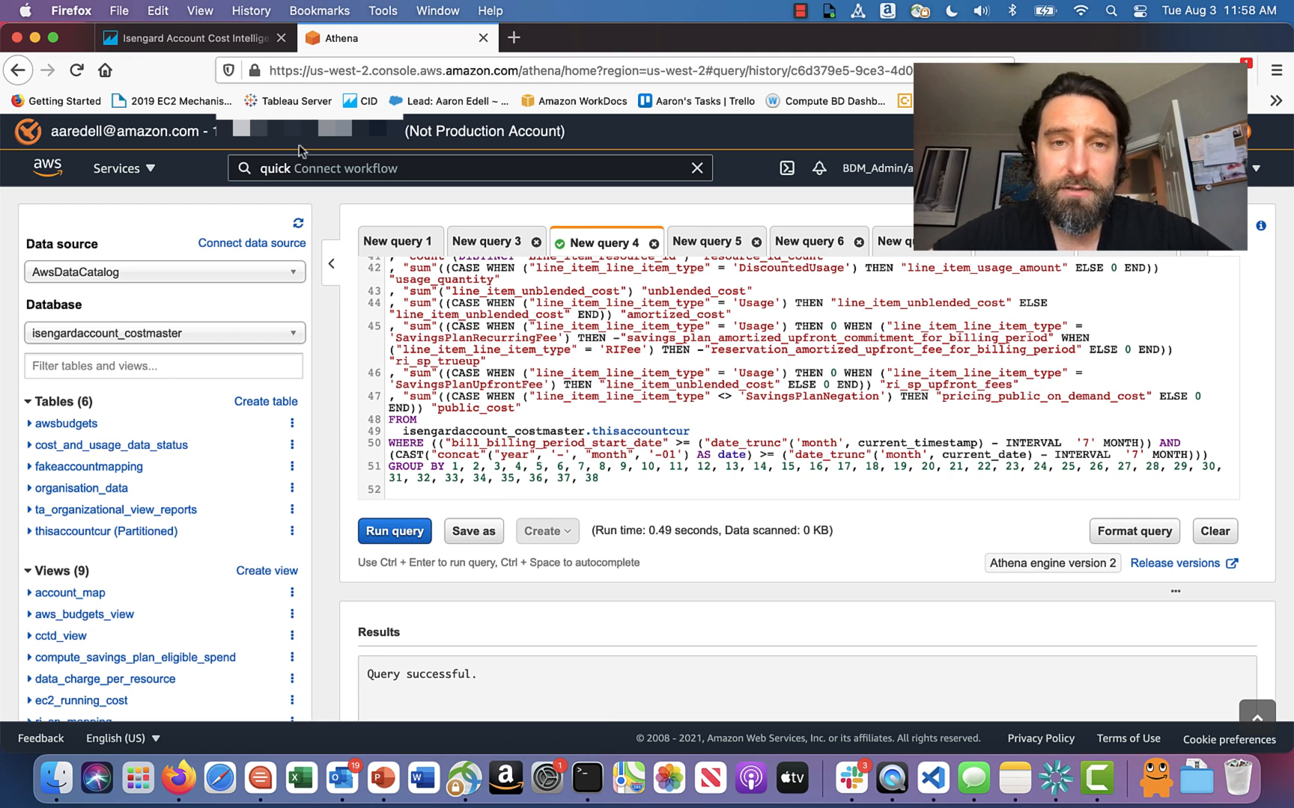
{"action": "left_click", "coordinate": [192, 38]}
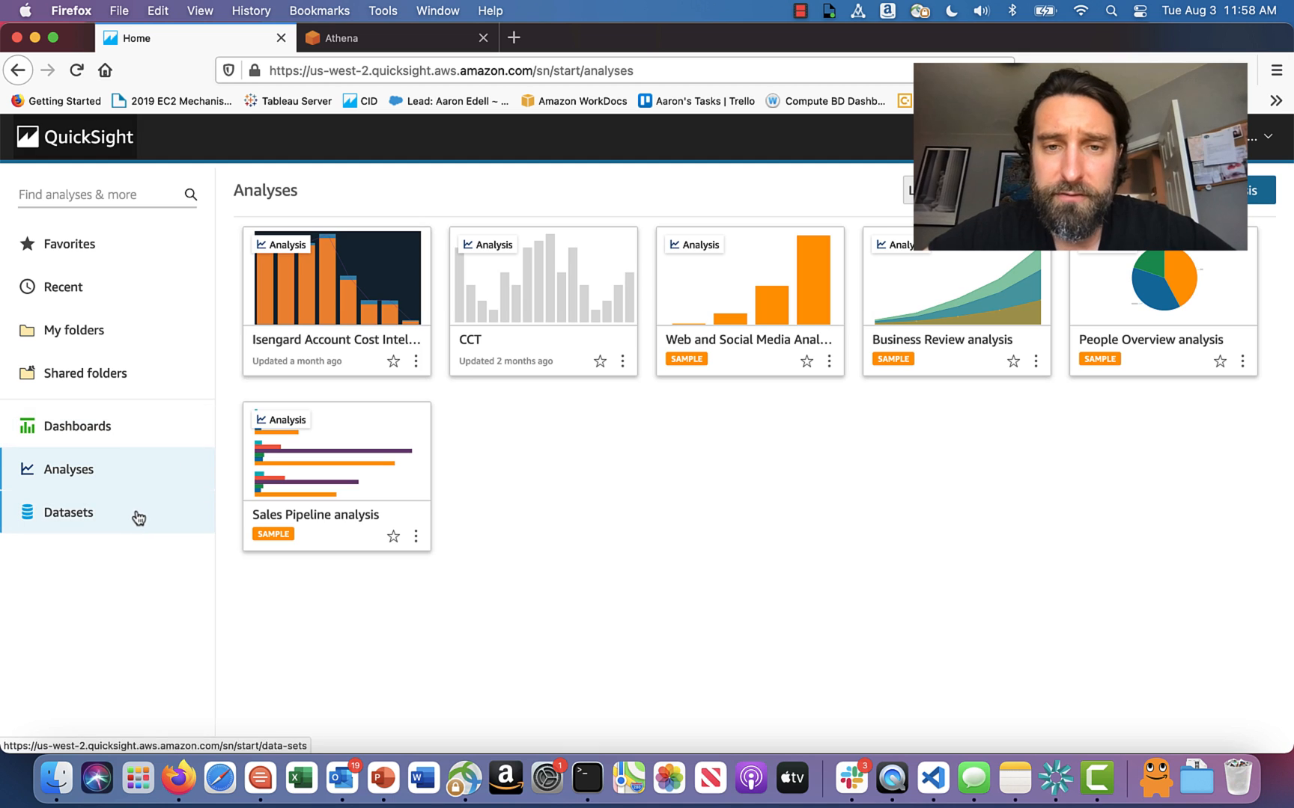
- Start a Refresh now on the summary_view dataset and confirm the refresh
{"action": "left_click", "coordinate": [67, 512]}
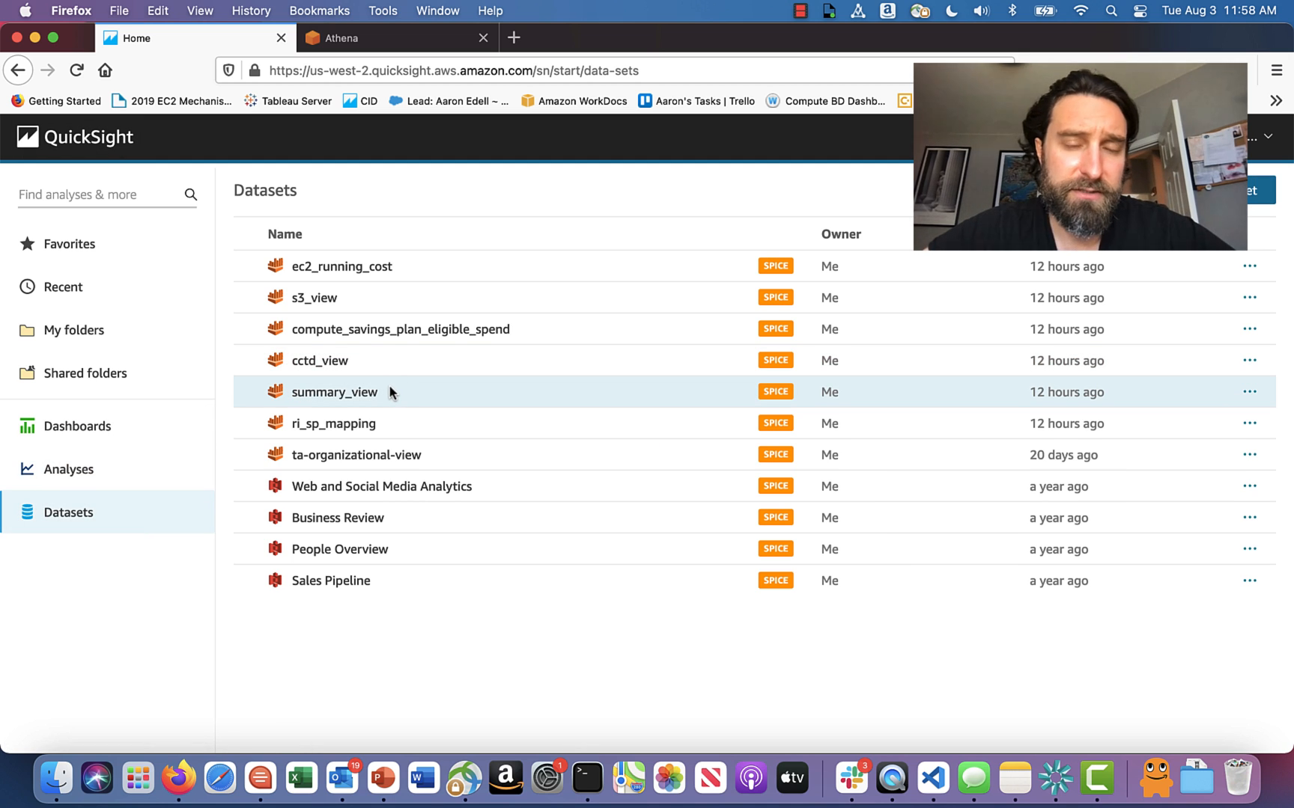
{"action": "left_click", "coordinate": [334, 392]}
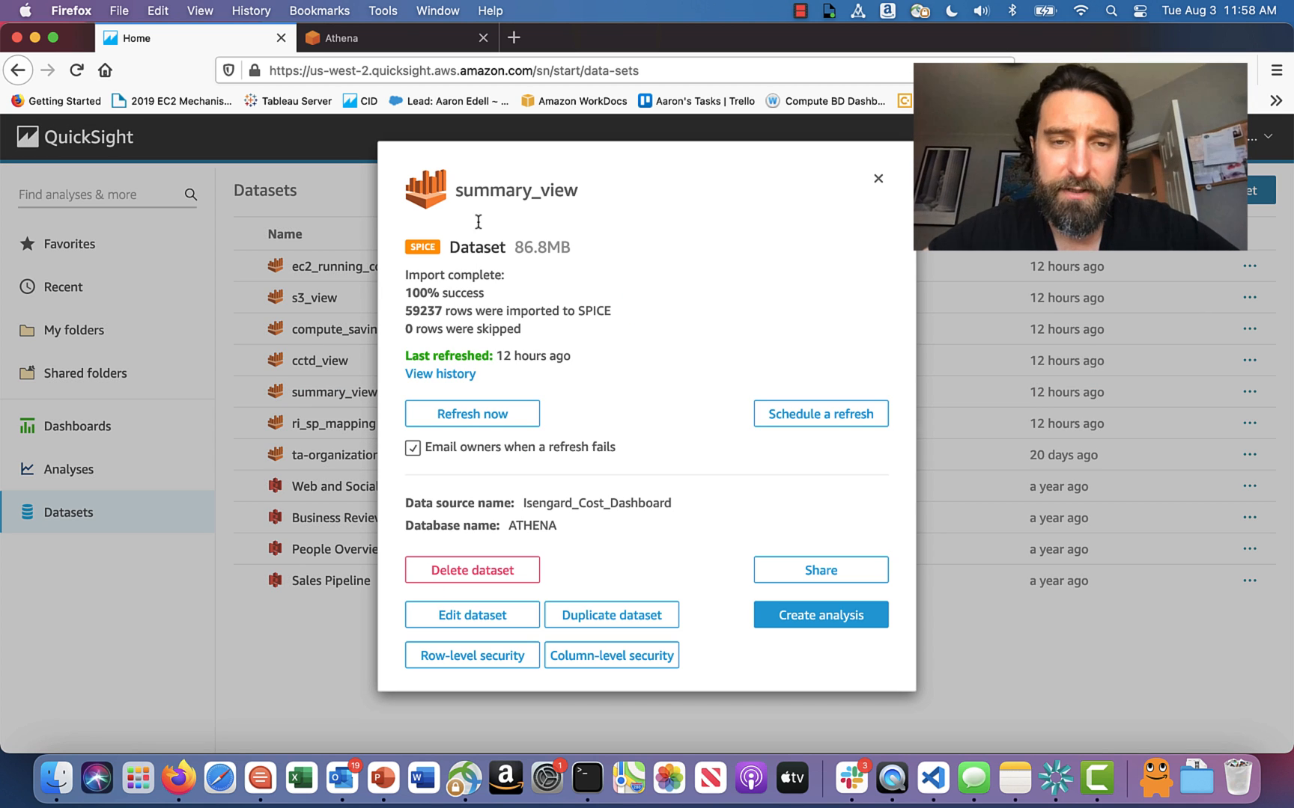
{"action": "mouse_move", "coordinate": [517, 433]}
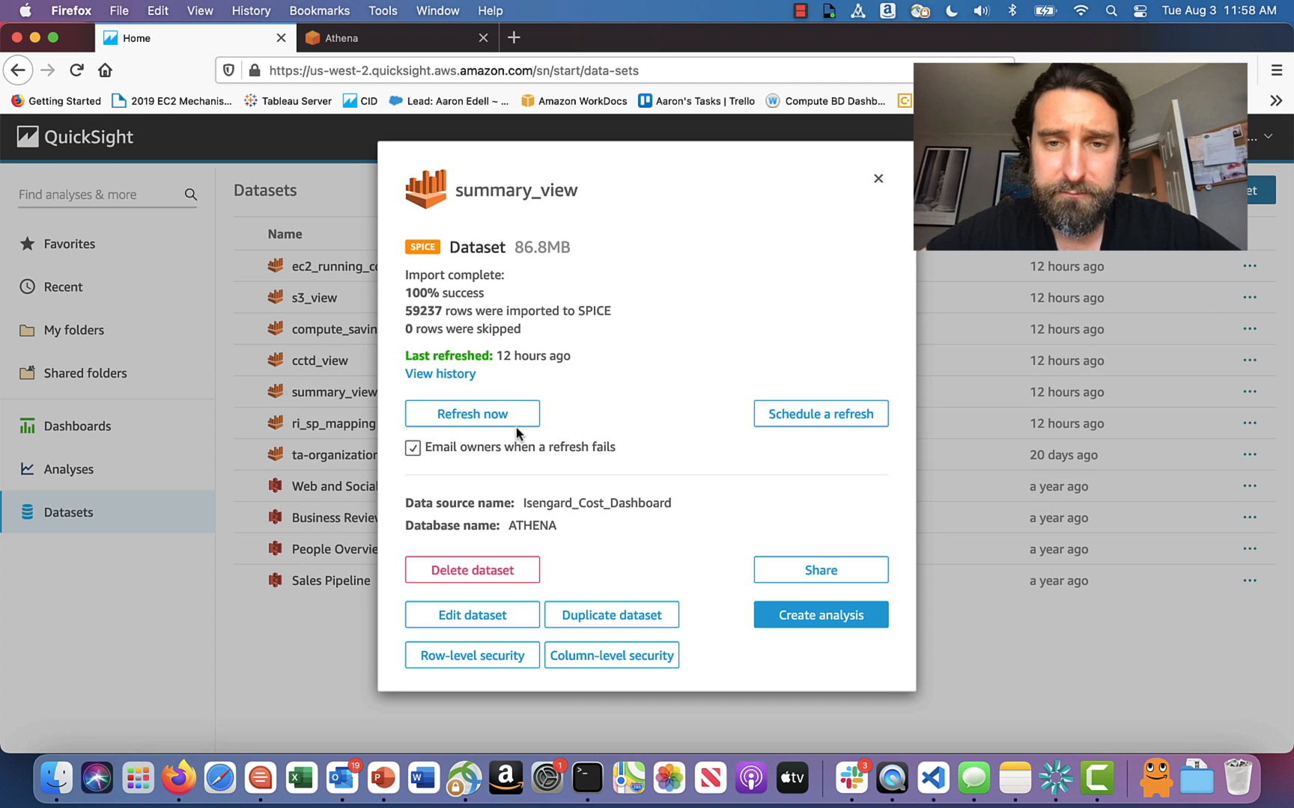
{"action": "left_click", "coordinate": [471, 413]}
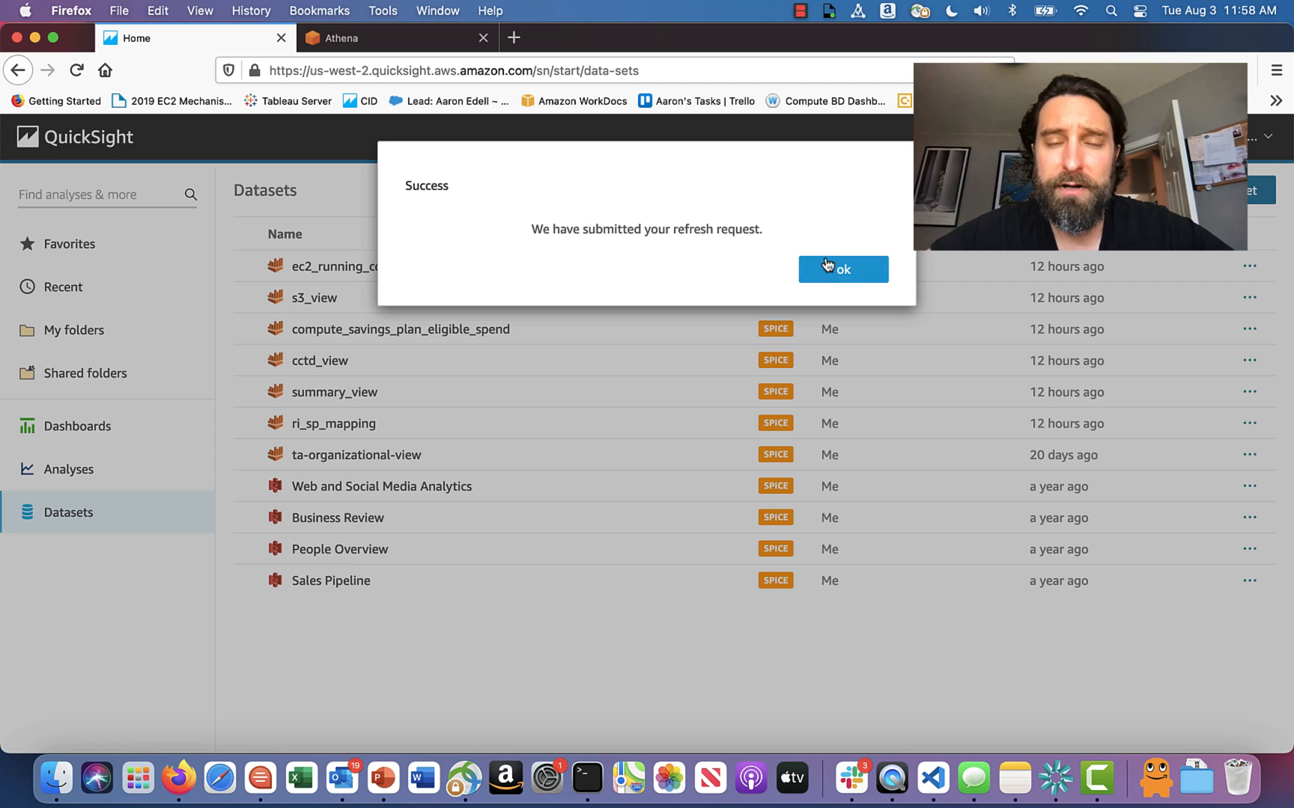
{"action": "left_click", "coordinate": [842, 269]}
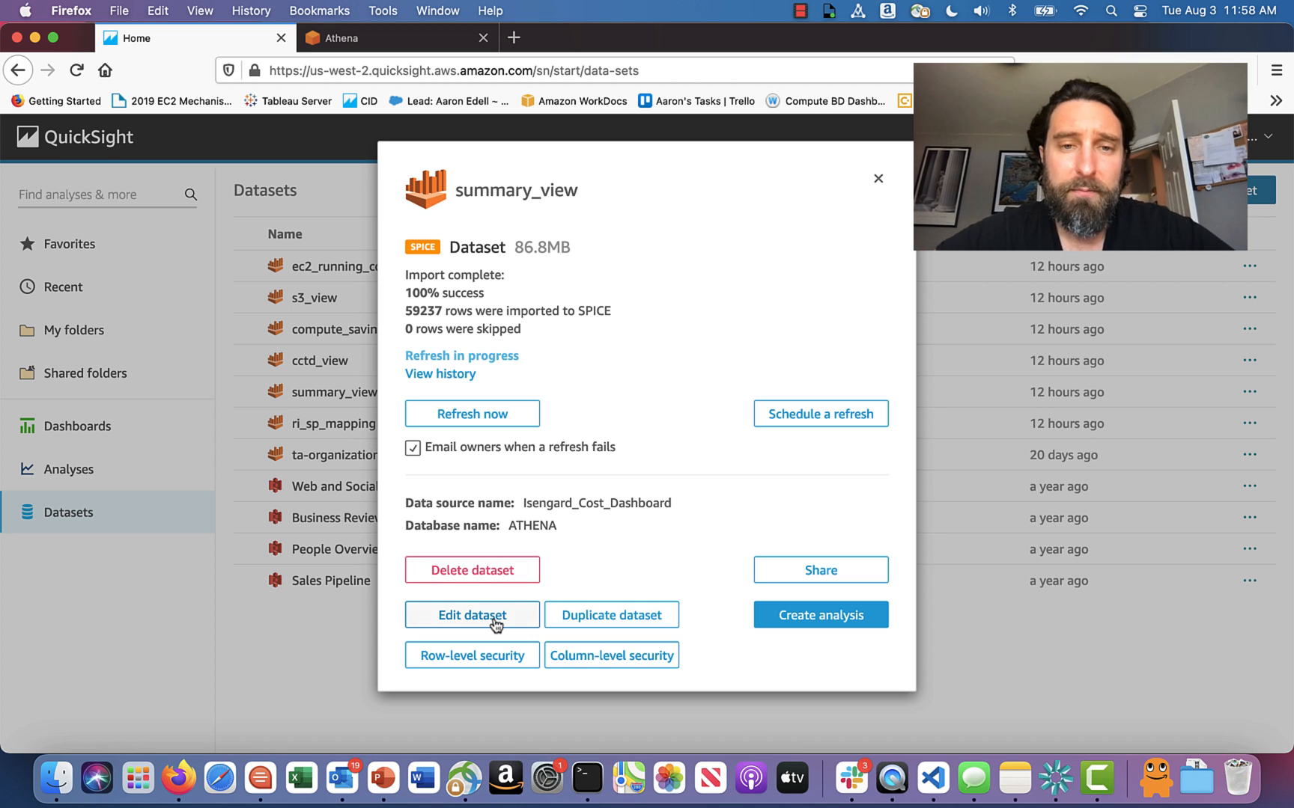
- Edit summary_view and search its fields for 'cost' and 'tag' to verify the new columns
{"action": "left_click", "coordinate": [471, 614]}
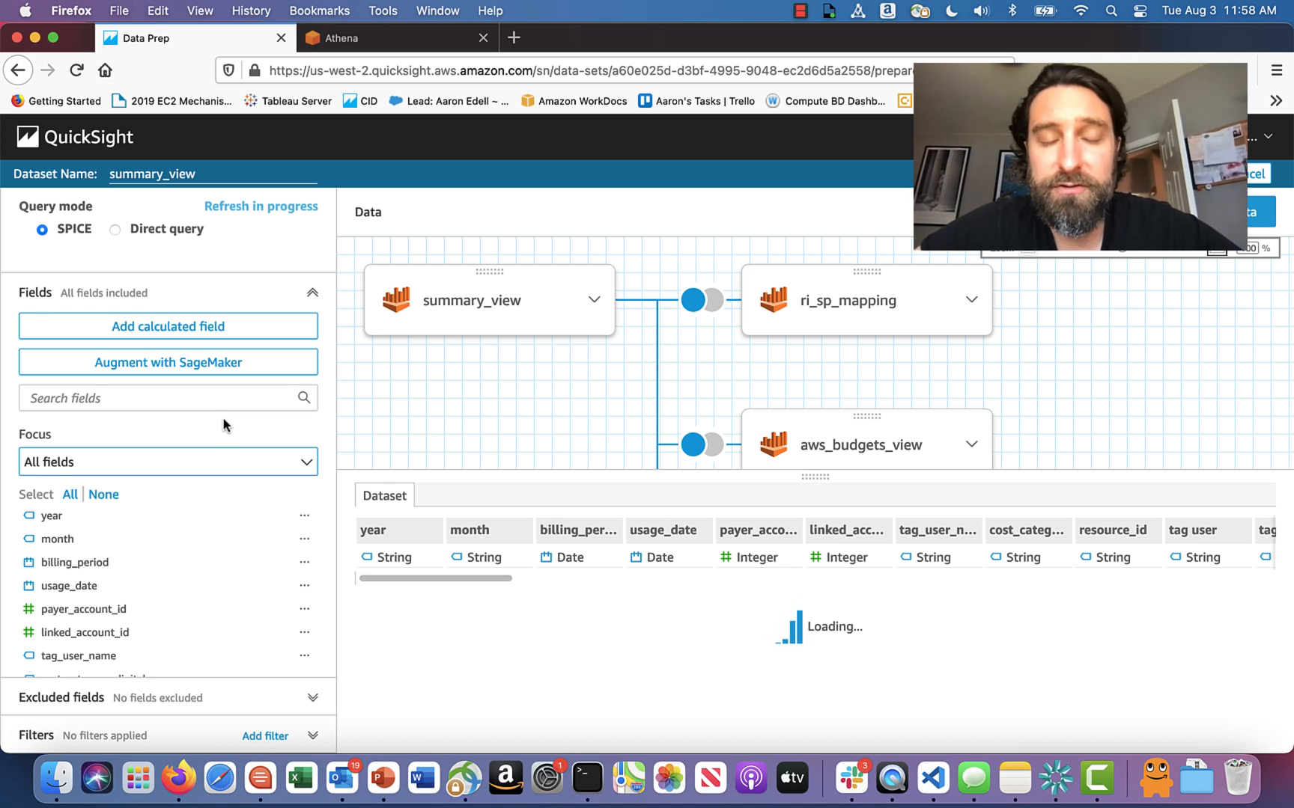
{"action": "type", "text": "c"}
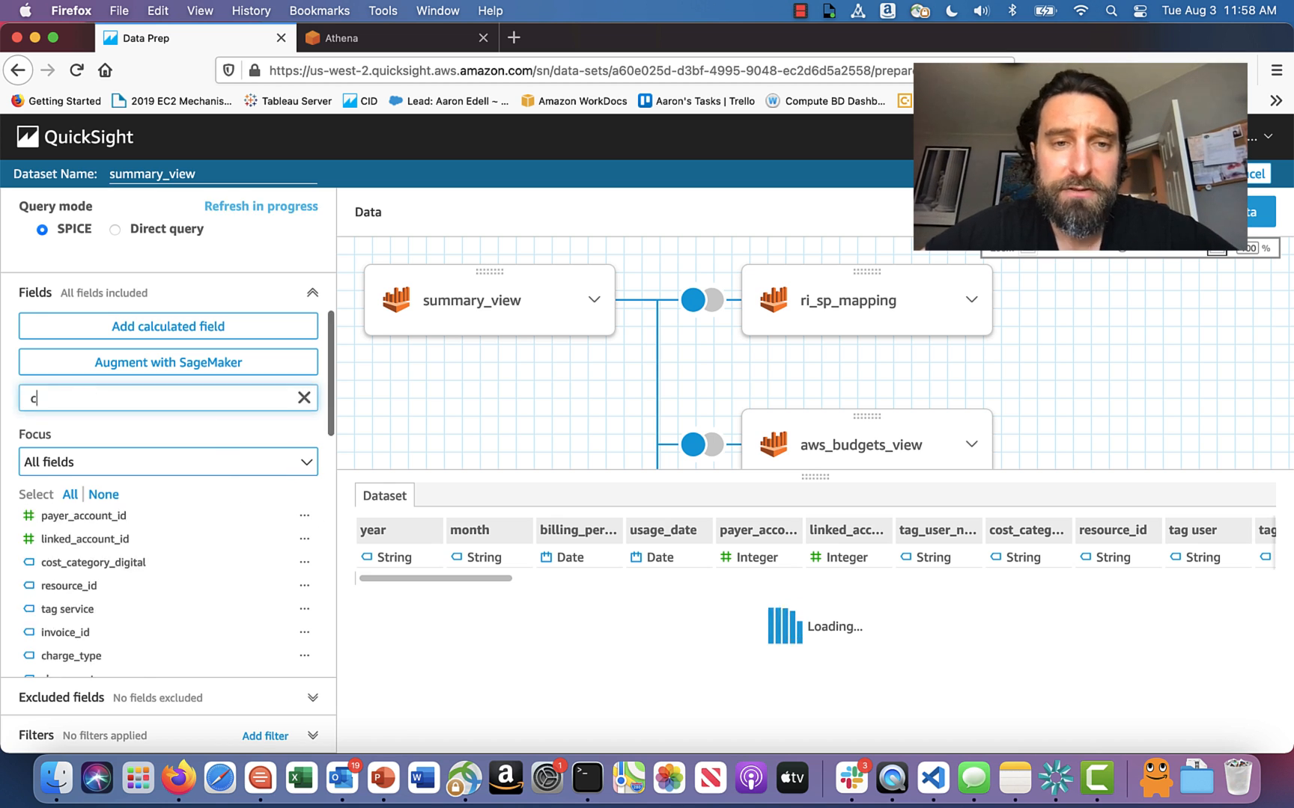
{"action": "type", "text": "ost"}
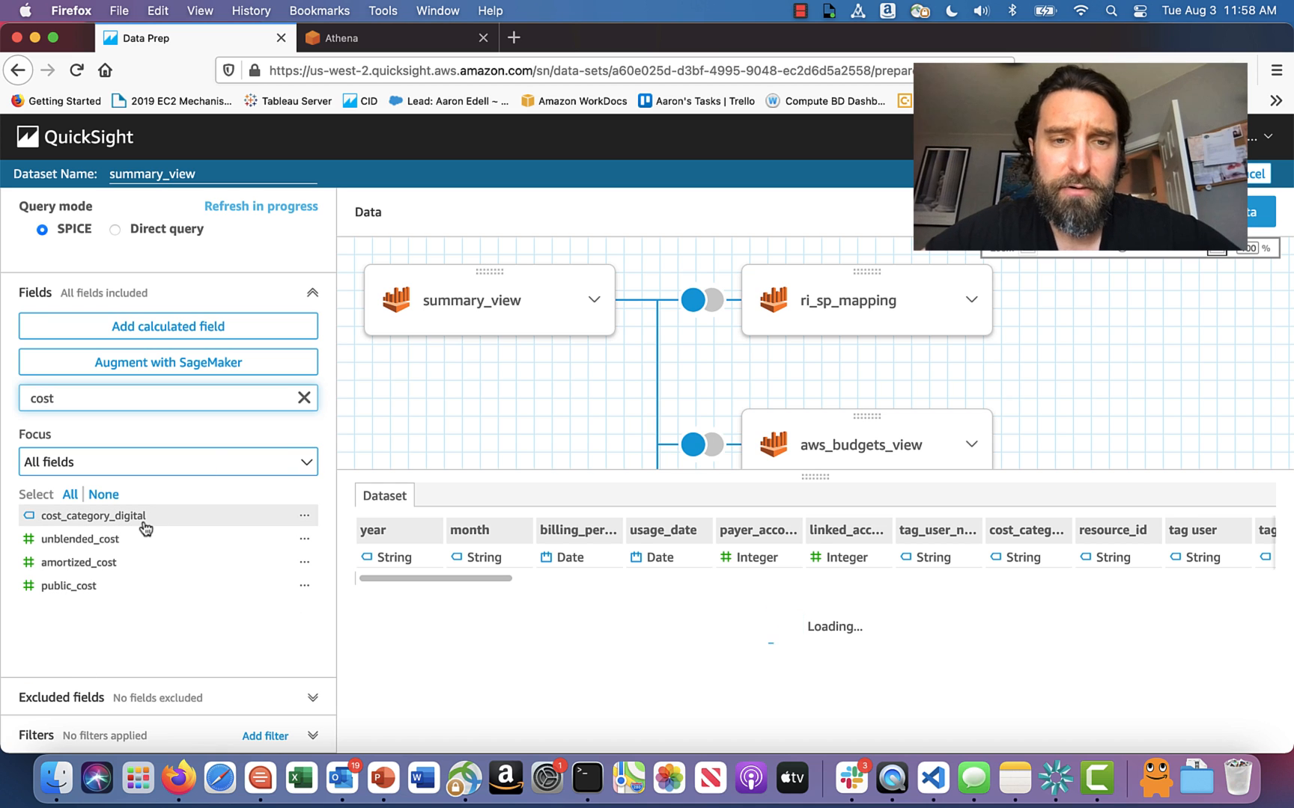
{"action": "type", "text": "tag"}
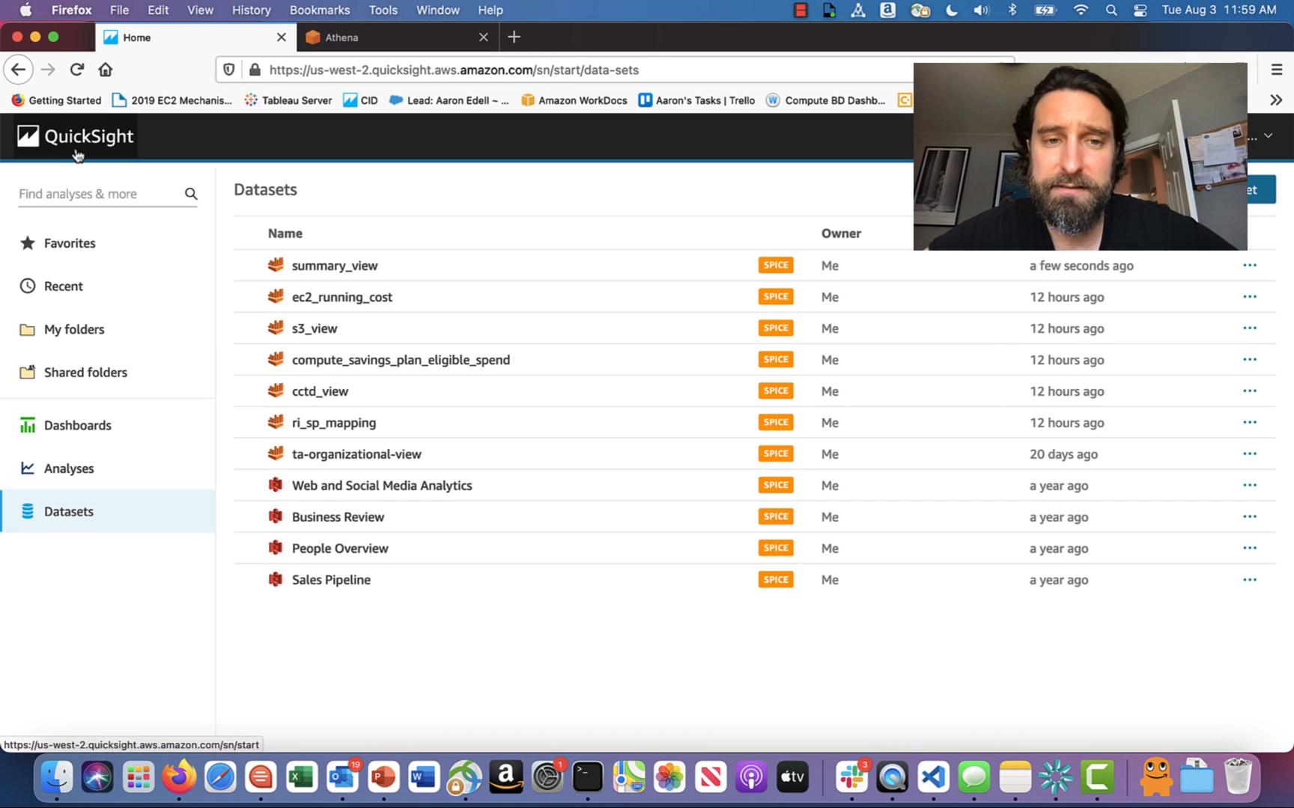
- Open the Isengard Account Cost Intelligence Dashboard analysis from the QuickSight home page
{"action": "left_click", "coordinate": [69, 468]}
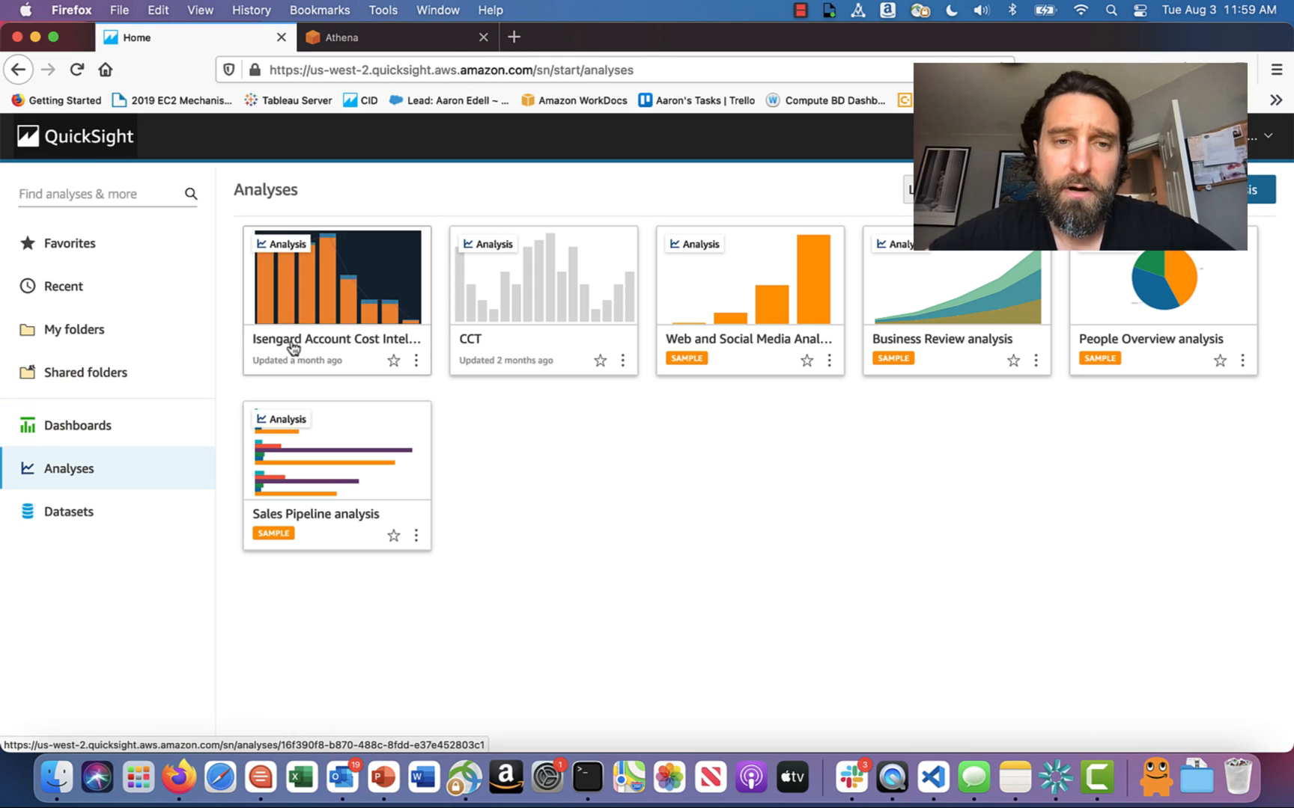
{"action": "left_click", "coordinate": [336, 277]}
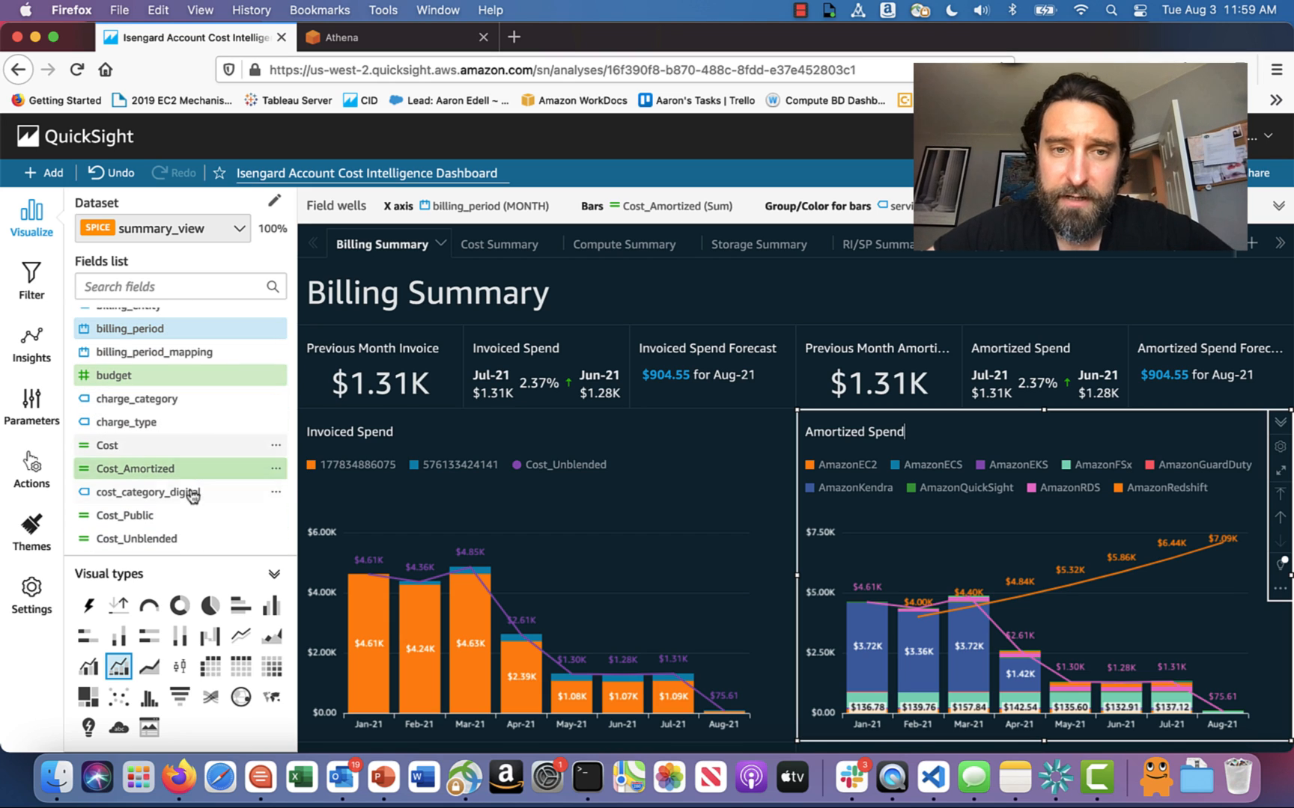
{"action": "mouse_move", "coordinate": [192, 492]}
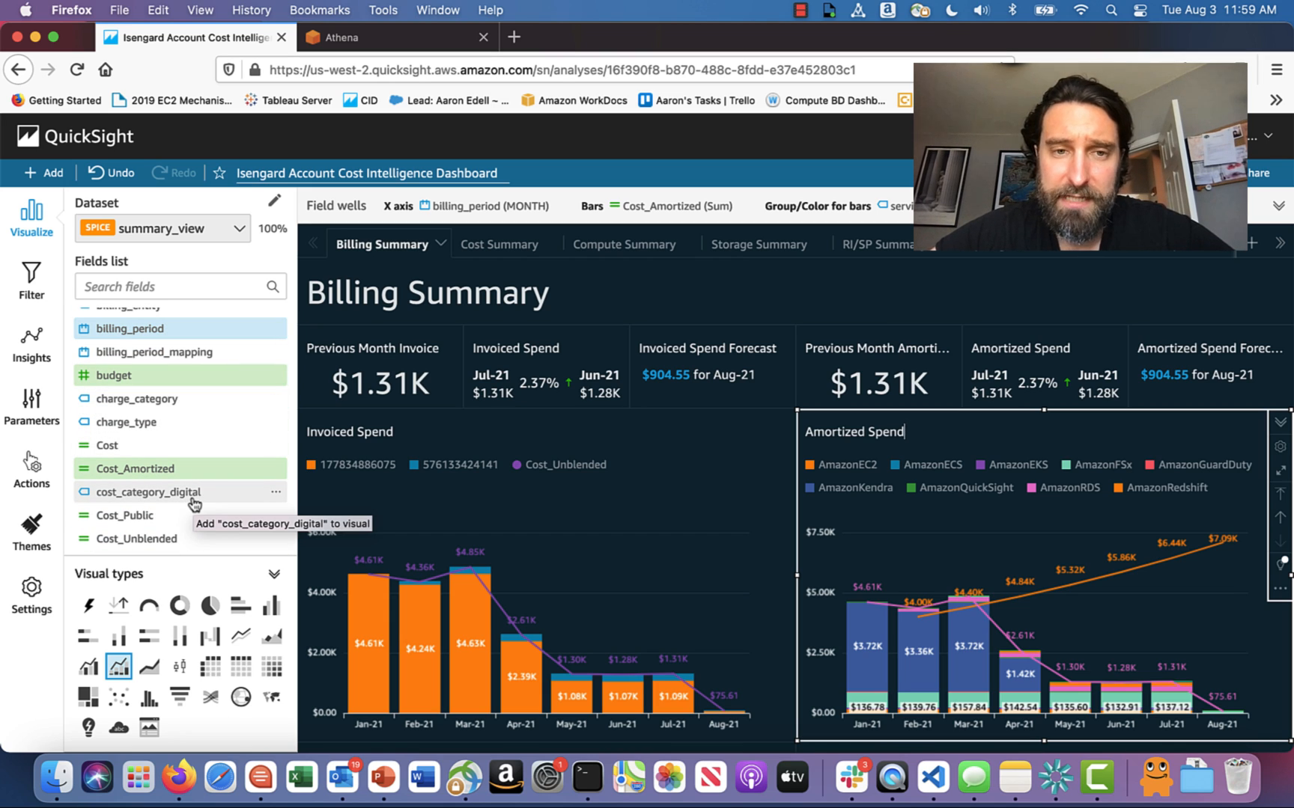
{"action": "mouse_move", "coordinate": [660, 217]}
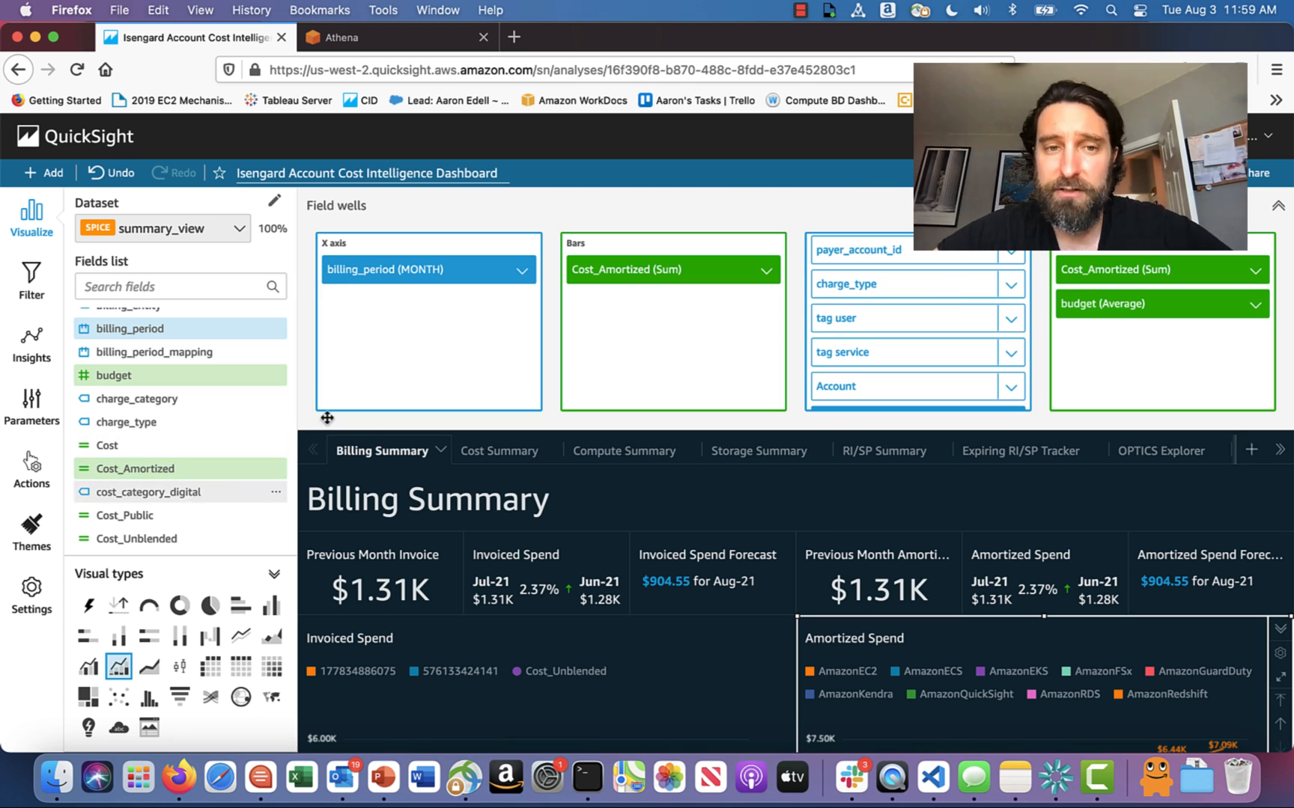
- Drag cost_category_digital into the Amortized Spend chart's Group/Color for bars well
{"action": "left_click_drag", "start_coordinate": [148, 492], "coordinate": [883, 355]}
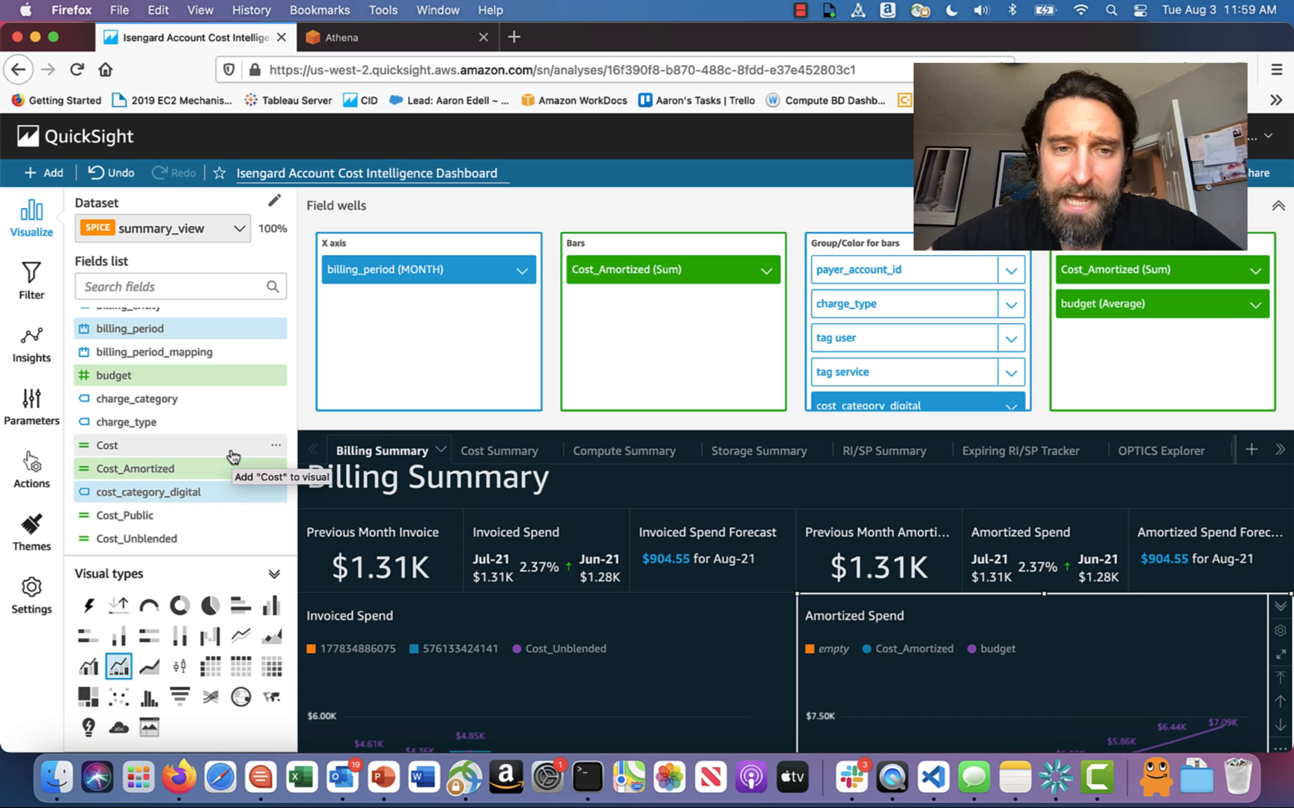
{"action": "scroll", "scroll_direction": "down", "scroll_amount": 3}
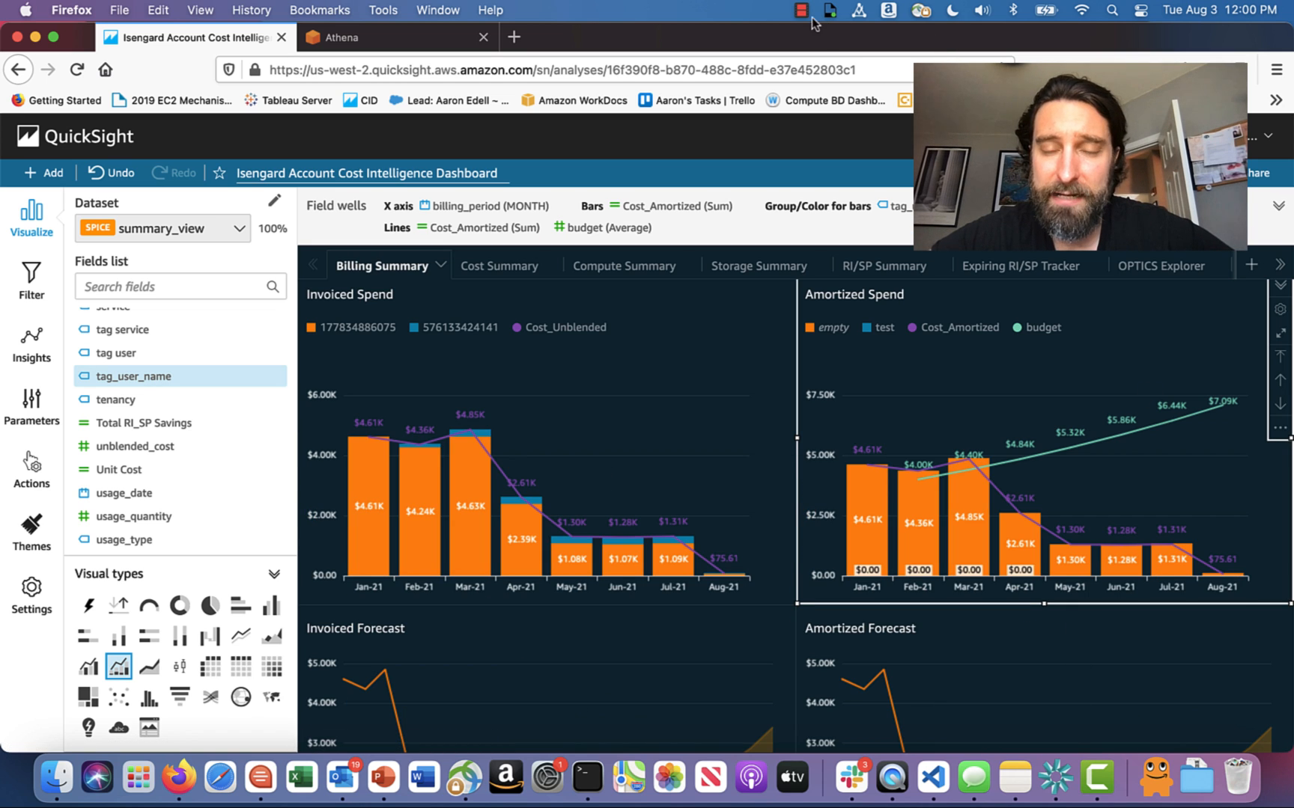
{"action": "scroll", "scroll_direction": "down", "scroll_amount": 3}
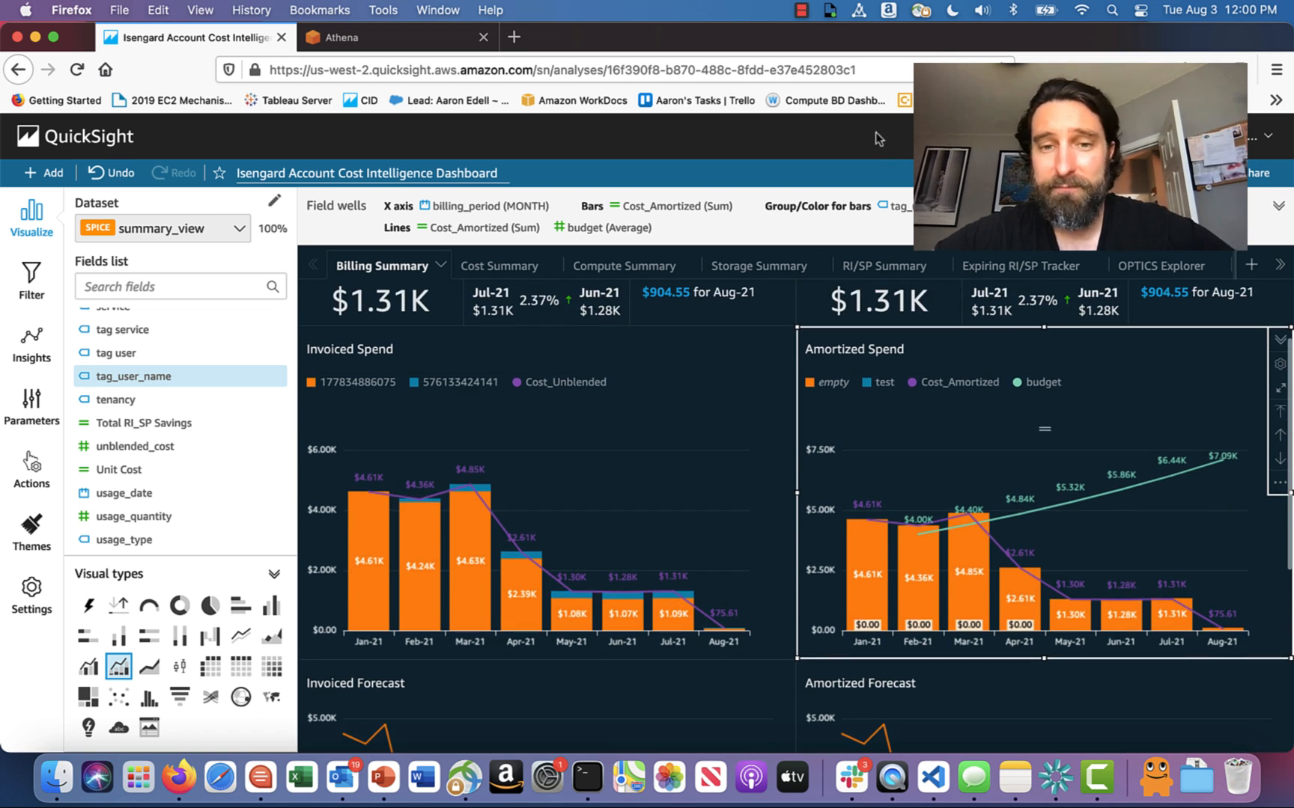
{"action": "left_click", "coordinate": [825, 9]}
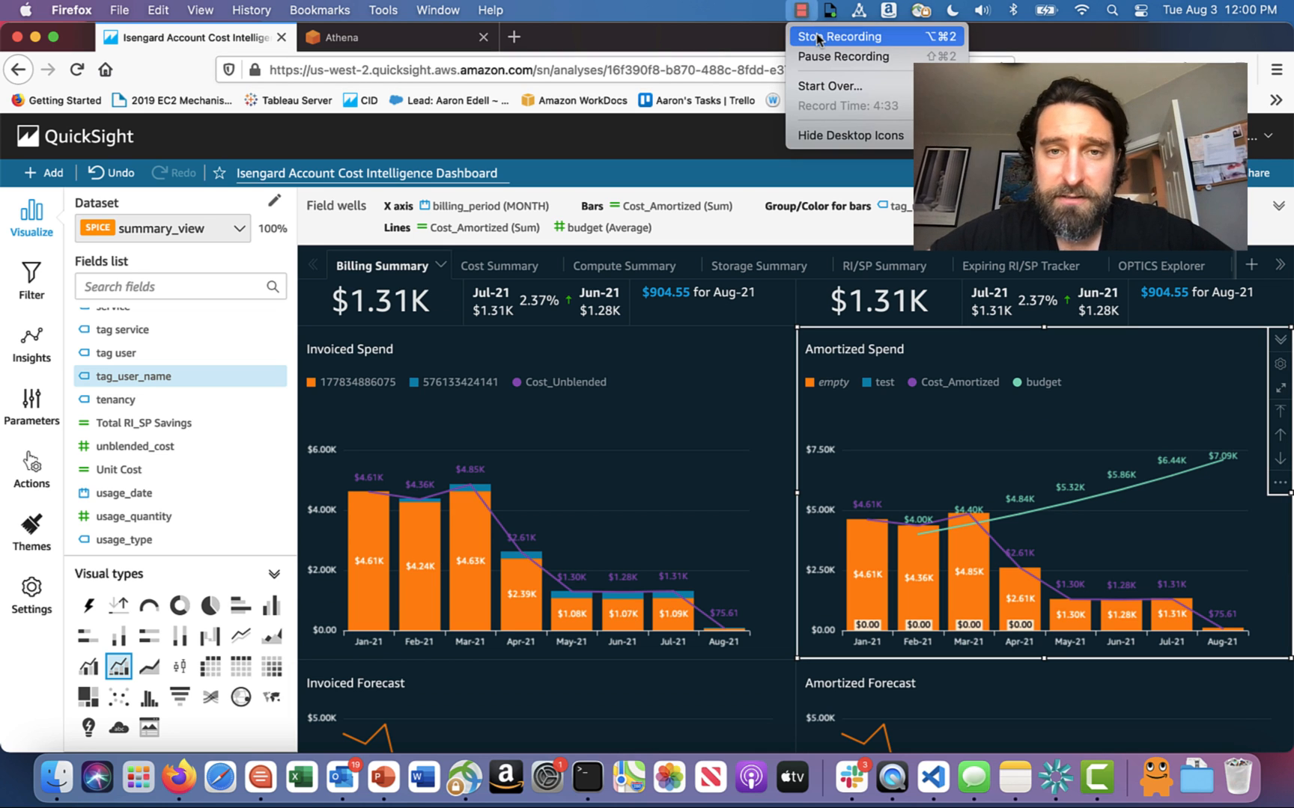